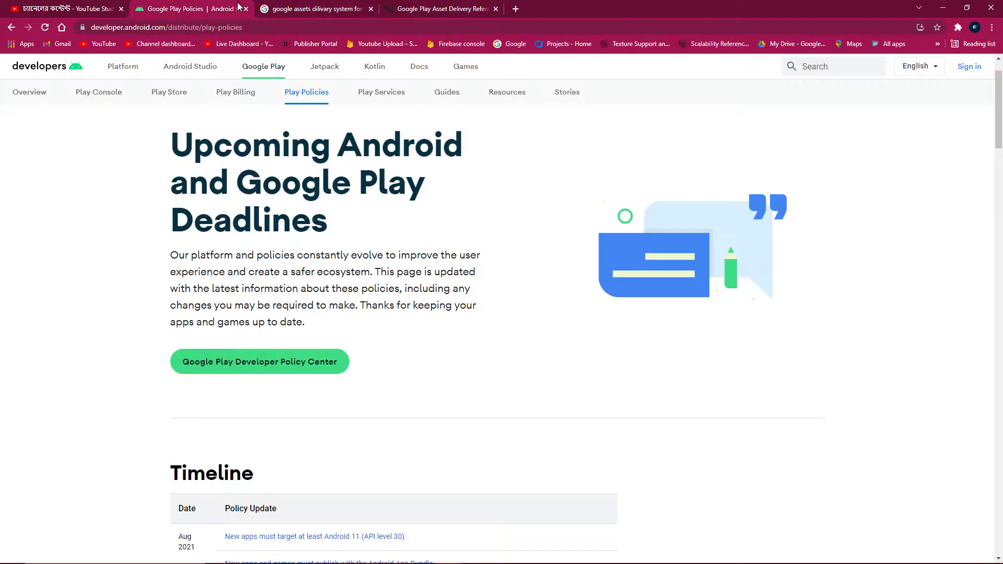
Scroll the current page, then switch to the Google results on UE4 asset delivery
{"action": "scroll", "scroll_direction": "down", "scroll_amount": 3}
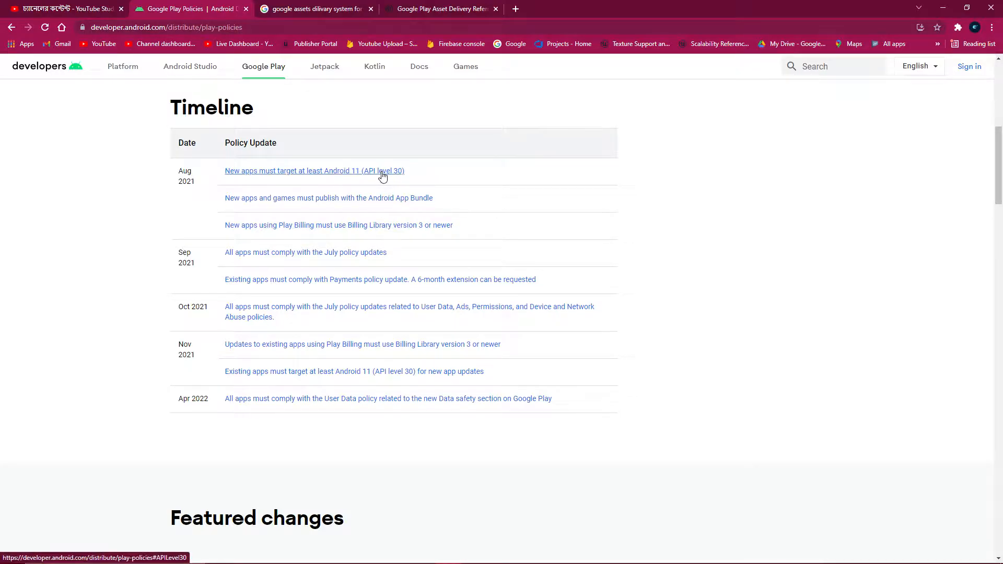
{"action": "mouse_move", "coordinate": [288, 203]}
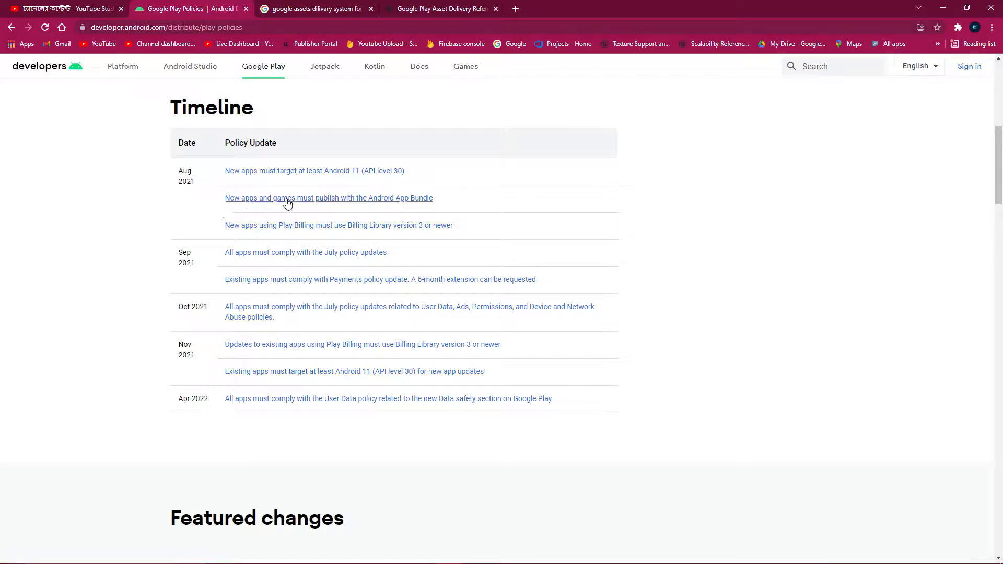
{"action": "mouse_move", "coordinate": [398, 202]}
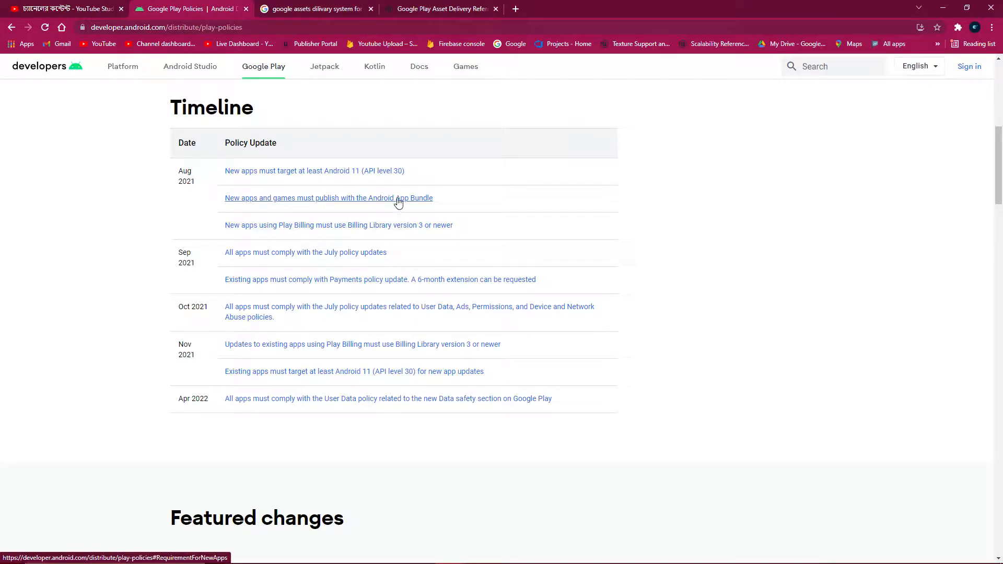
{"action": "mouse_move", "coordinate": [422, 201]}
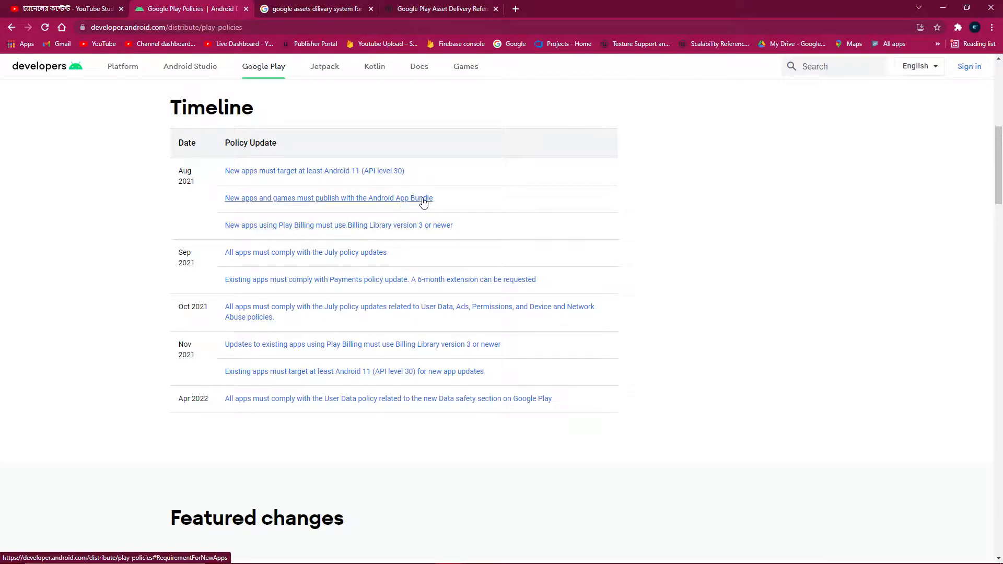
{"action": "mouse_move", "coordinate": [547, 258]}
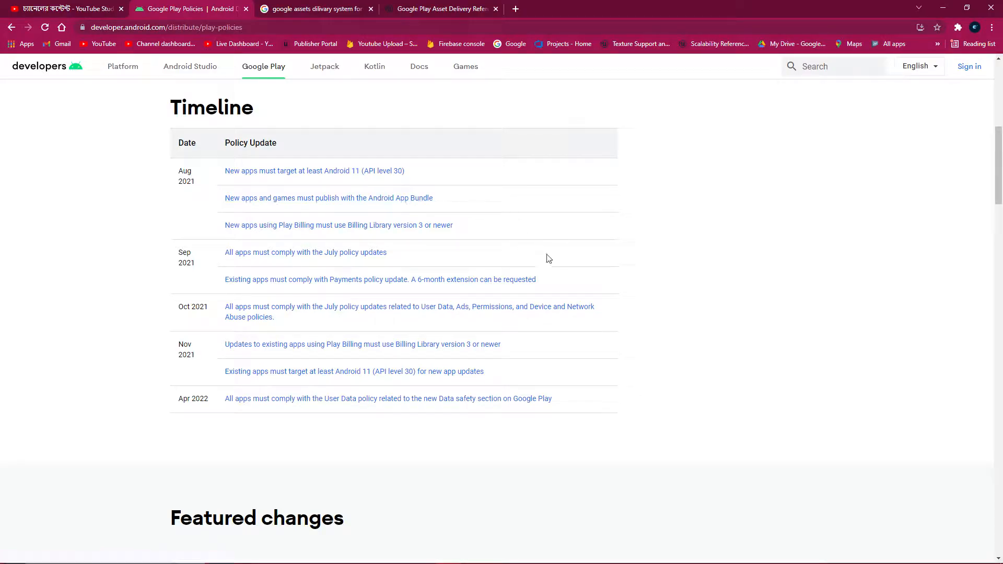
{"action": "mouse_move", "coordinate": [401, 230]}
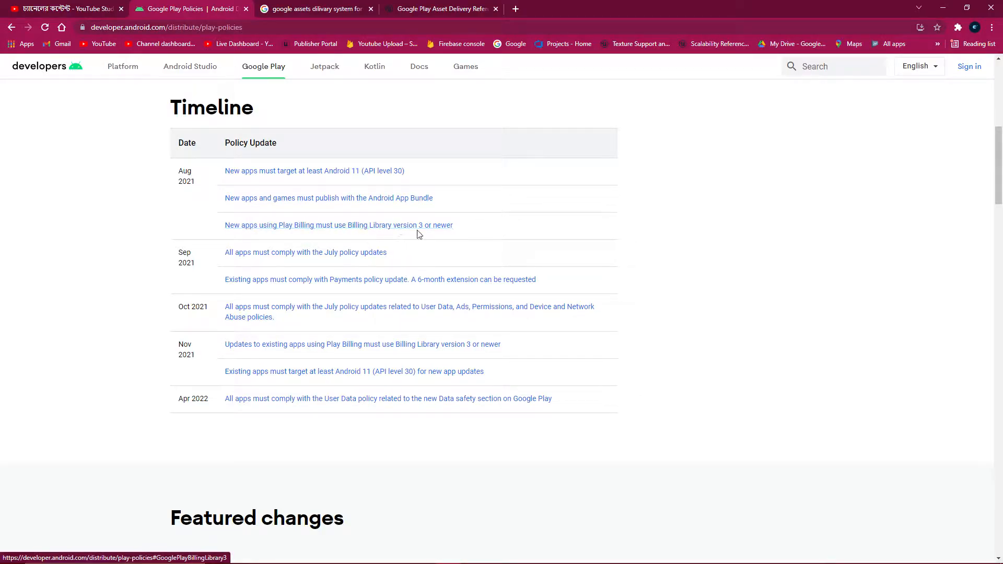
{"action": "mouse_move", "coordinate": [448, 281]}
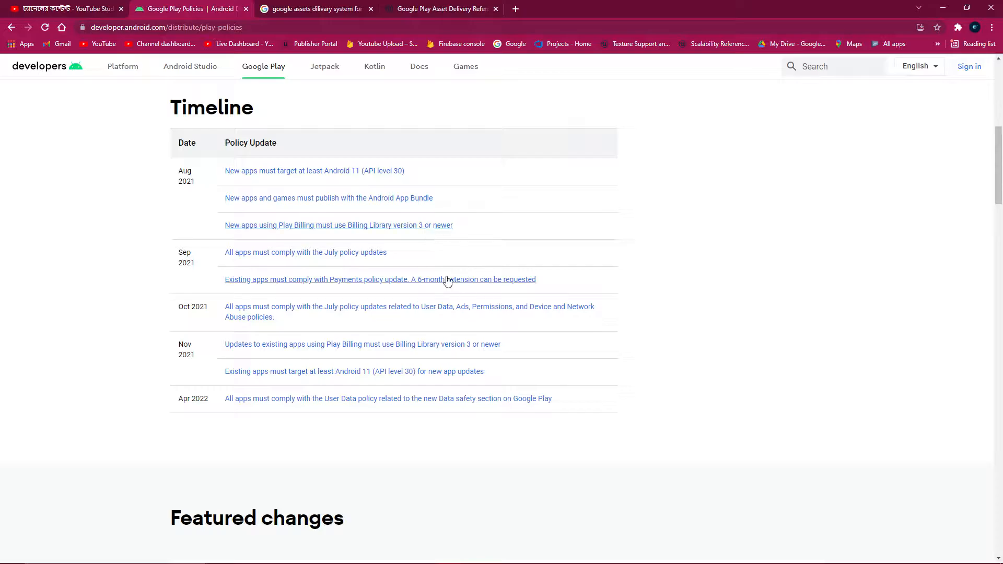
{"action": "scroll", "scroll_direction": "up", "scroll_amount": 3}
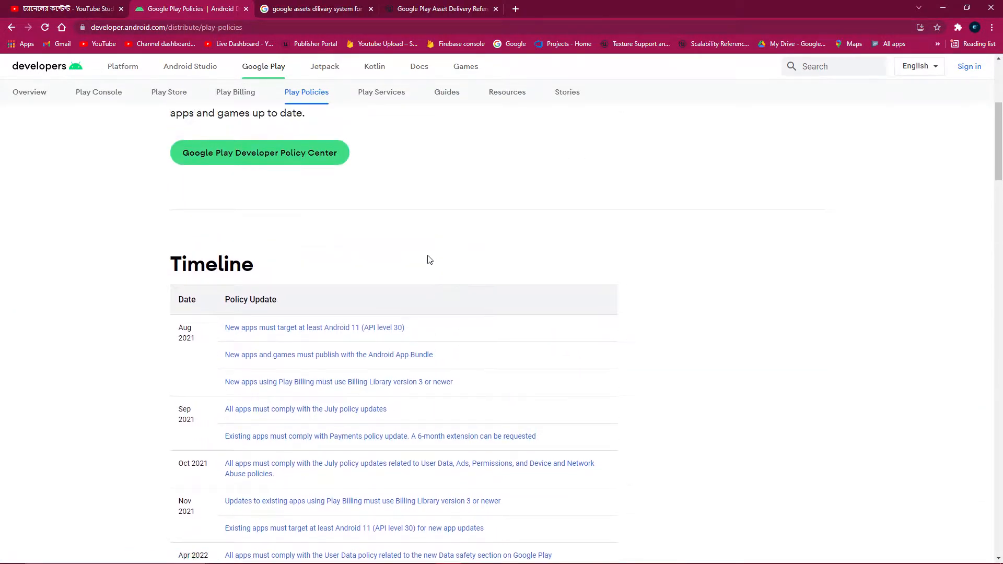
{"action": "scroll", "scroll_direction": "up", "scroll_amount": 3}
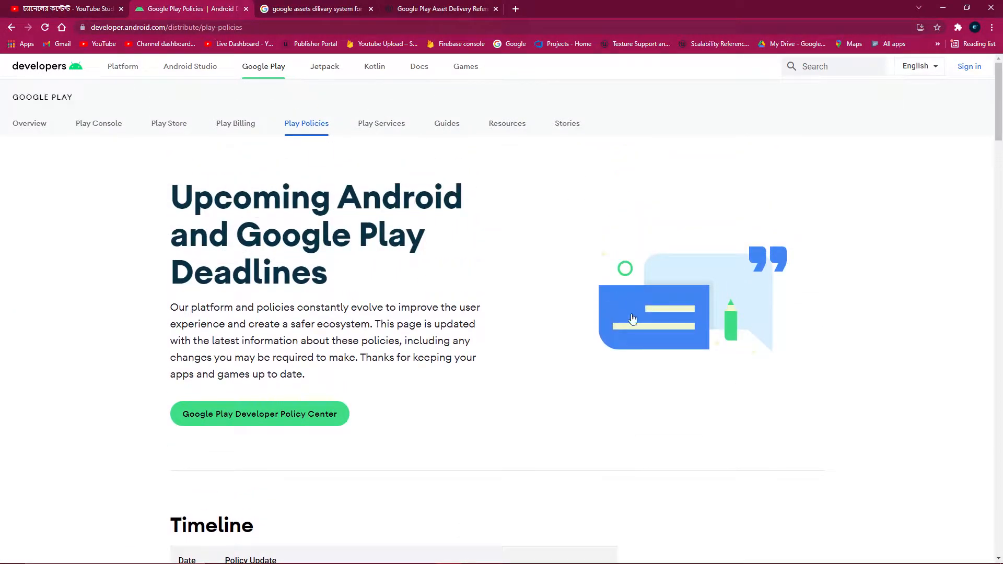
{"action": "mouse_move", "coordinate": [576, 131]}
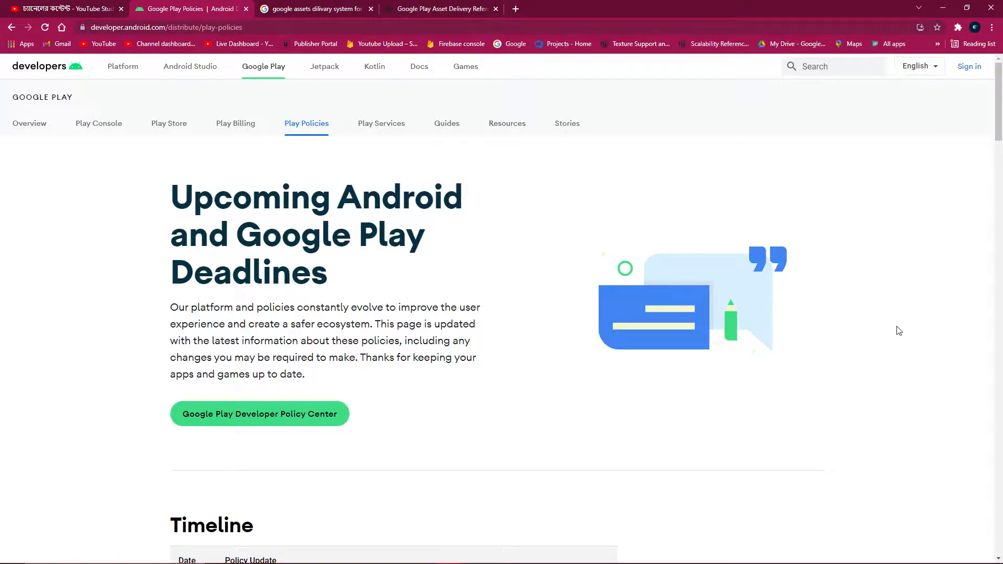
{"action": "mouse_move", "coordinate": [904, 320]}
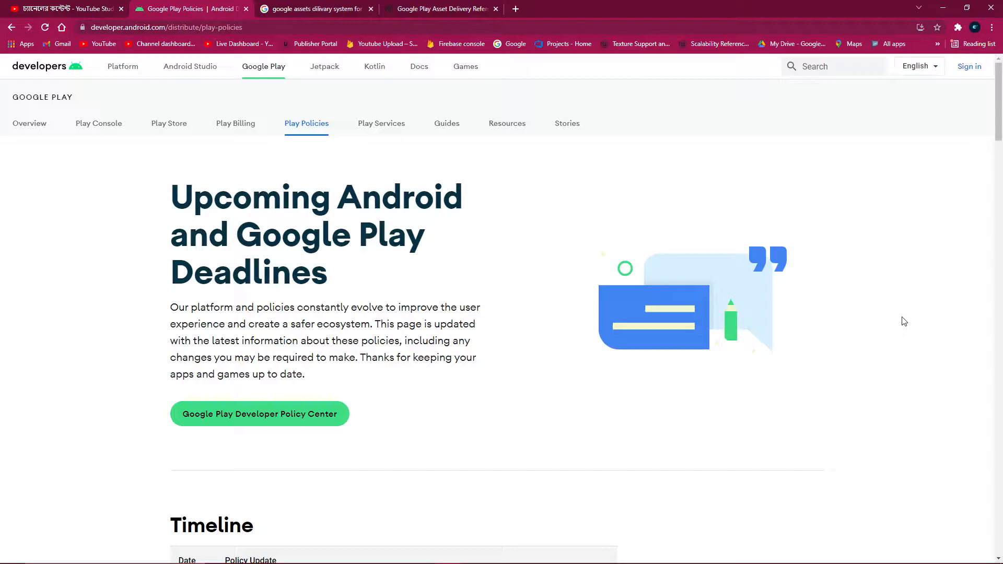
{"action": "scroll", "scroll_direction": "down", "scroll_amount": 3}
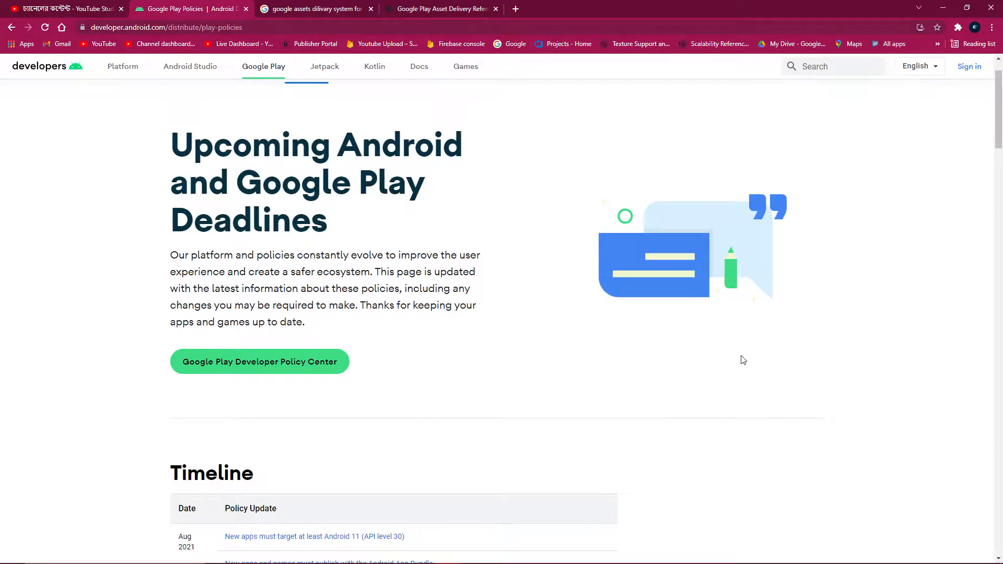
{"action": "mouse_move", "coordinate": [739, 345]}
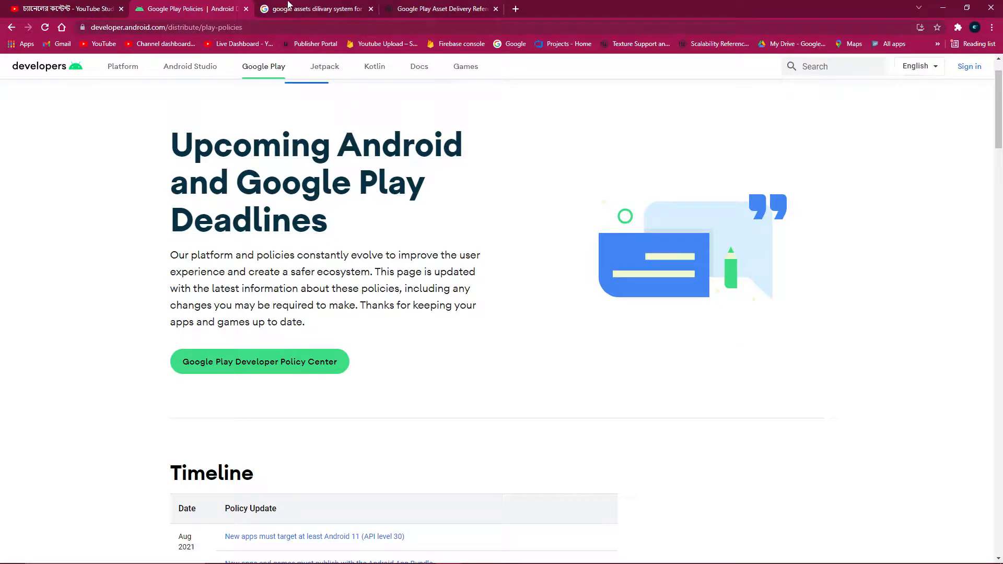
{"action": "left_click", "coordinate": [314, 9]}
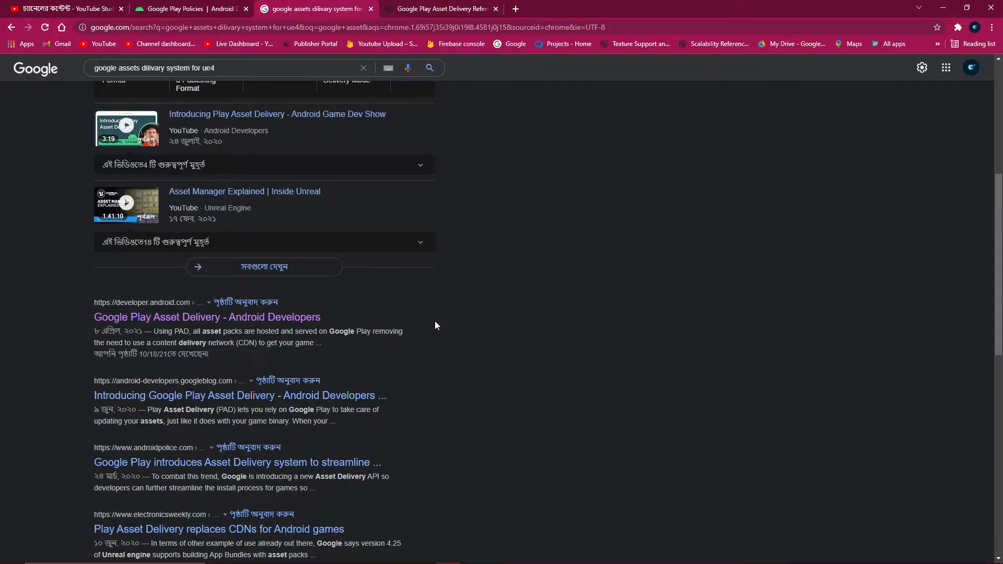
In the Play Asset Delivery reference, select the on-demand assets folder path under 'Including Chunks'
{"action": "left_click", "coordinate": [440, 9]}
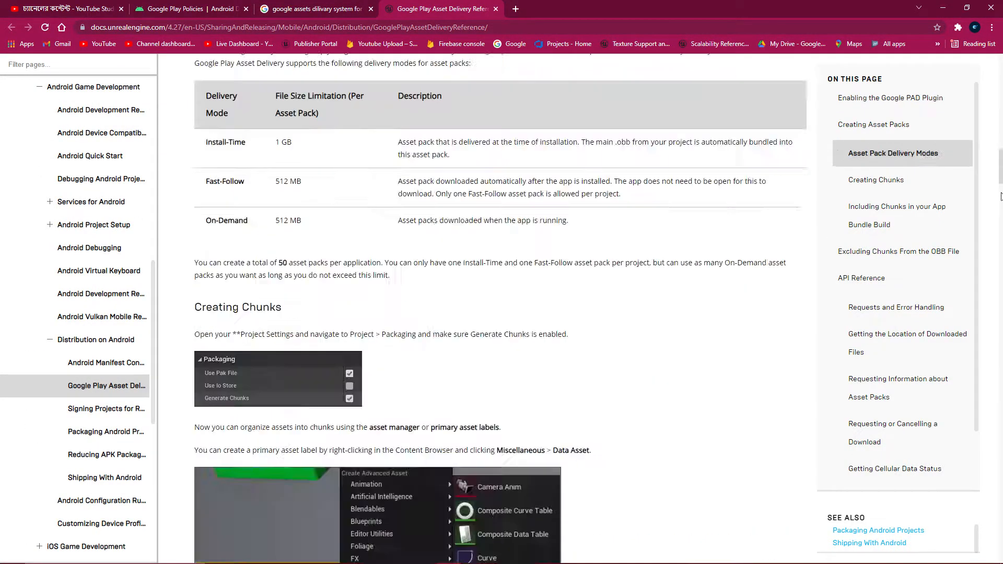
{"action": "scroll", "scroll_direction": "down", "scroll_amount": 3}
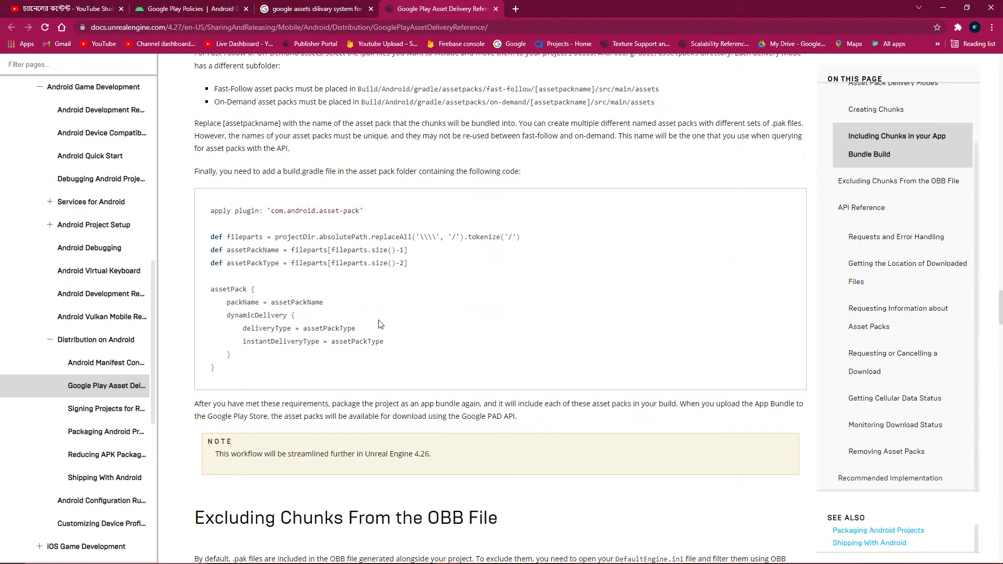
{"action": "left_click_drag", "start_coordinate": [211, 210], "coordinate": [413, 263]}
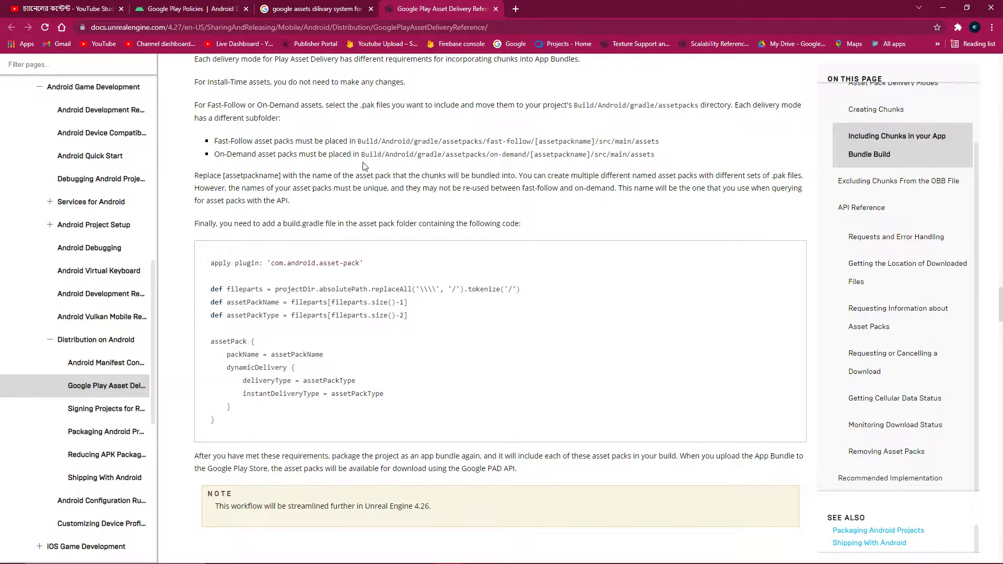
{"action": "mouse_move", "coordinate": [367, 163]}
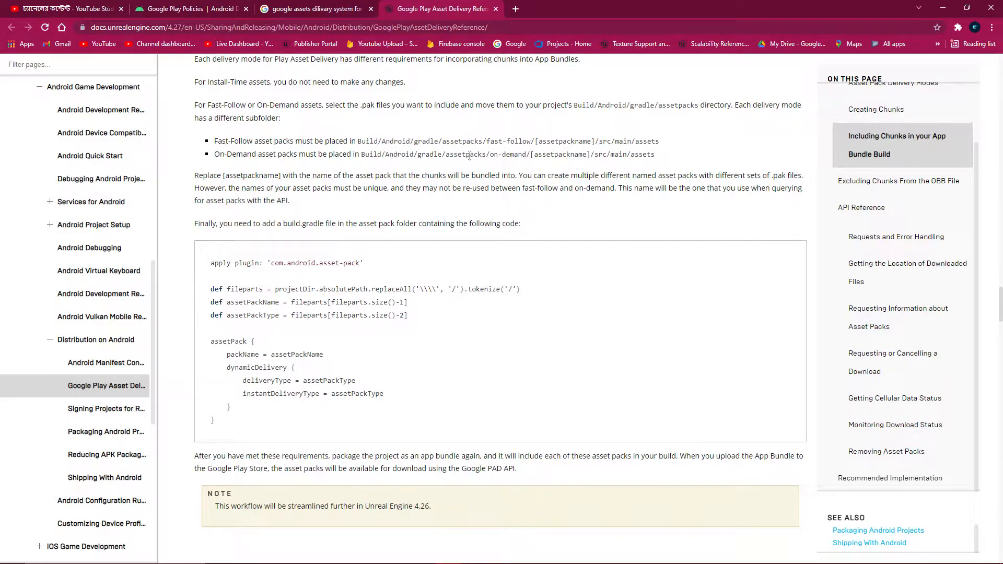
{"action": "double_click", "coordinate": [506, 154]}
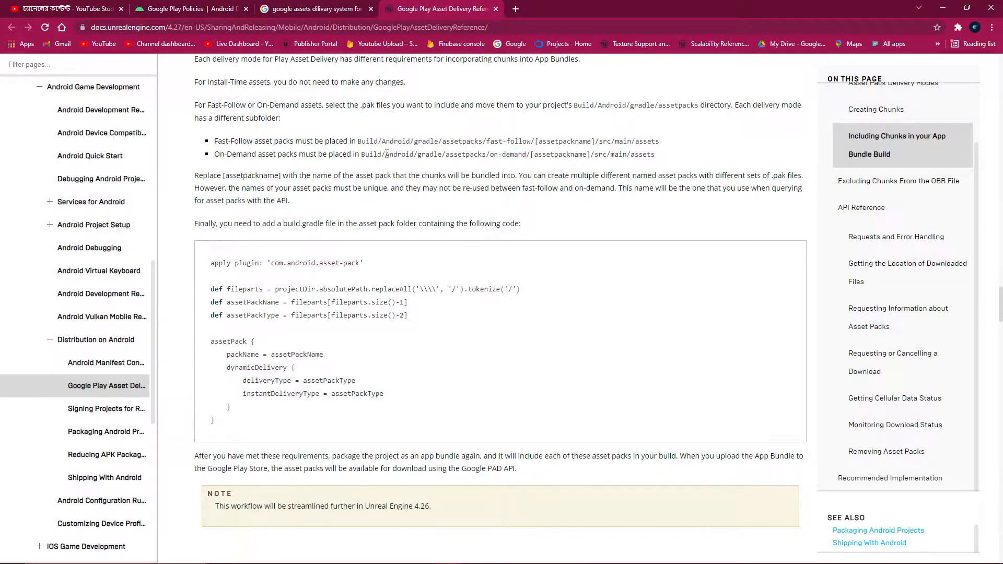
{"action": "double_click", "coordinate": [429, 154]}
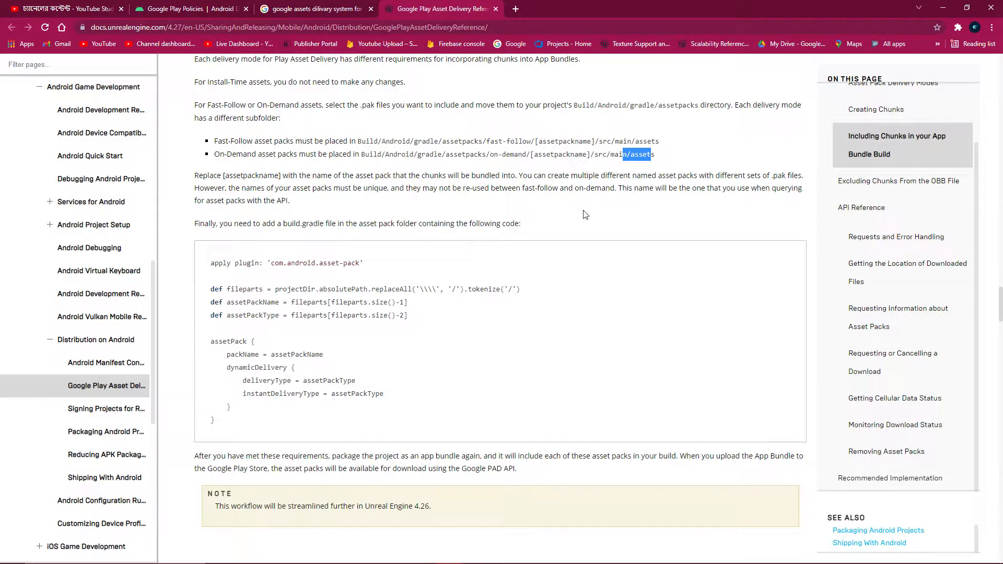
{"action": "scroll", "scroll_direction": "up", "scroll_amount": 3}
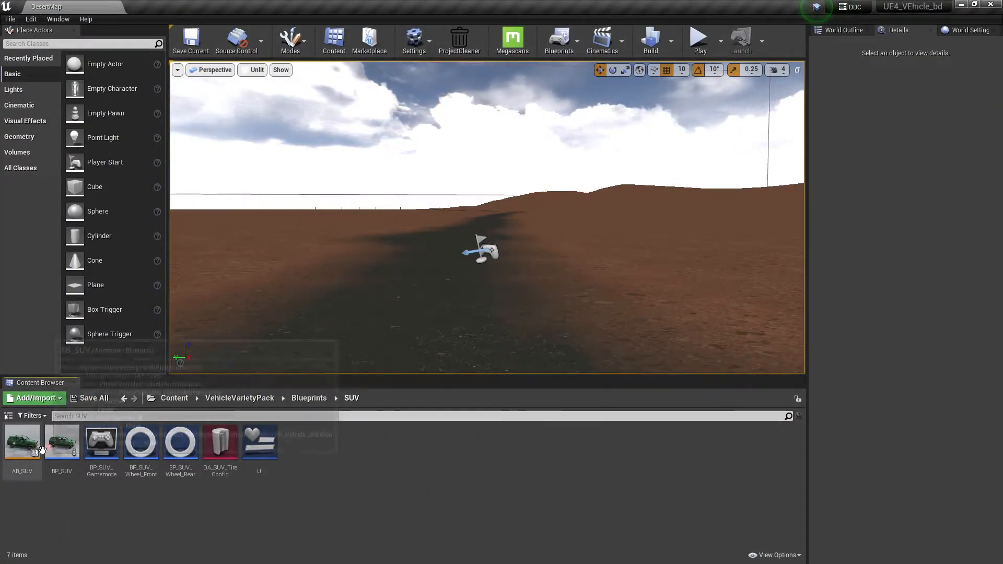
Browse to the Pickup blueprints folder and bring up the Edit menu's configuration options
{"action": "left_click", "coordinate": [175, 398]}
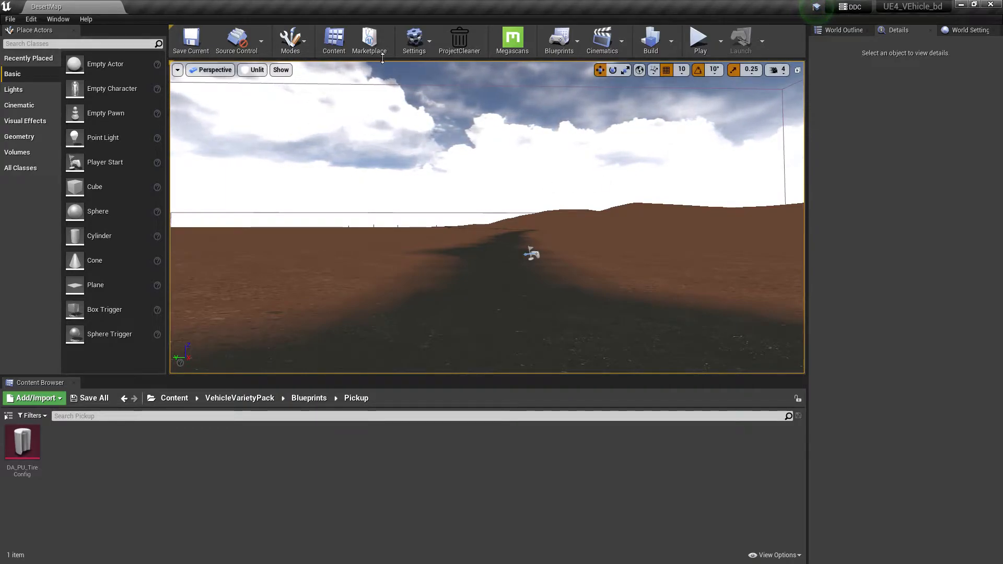
{"action": "left_click", "coordinate": [414, 38]}
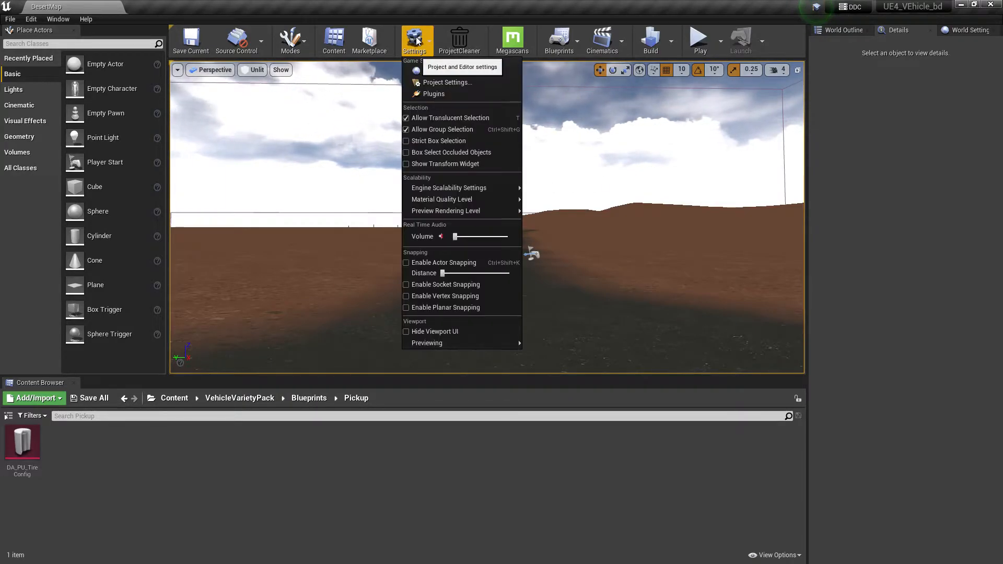
{"action": "left_click", "coordinate": [30, 19]}
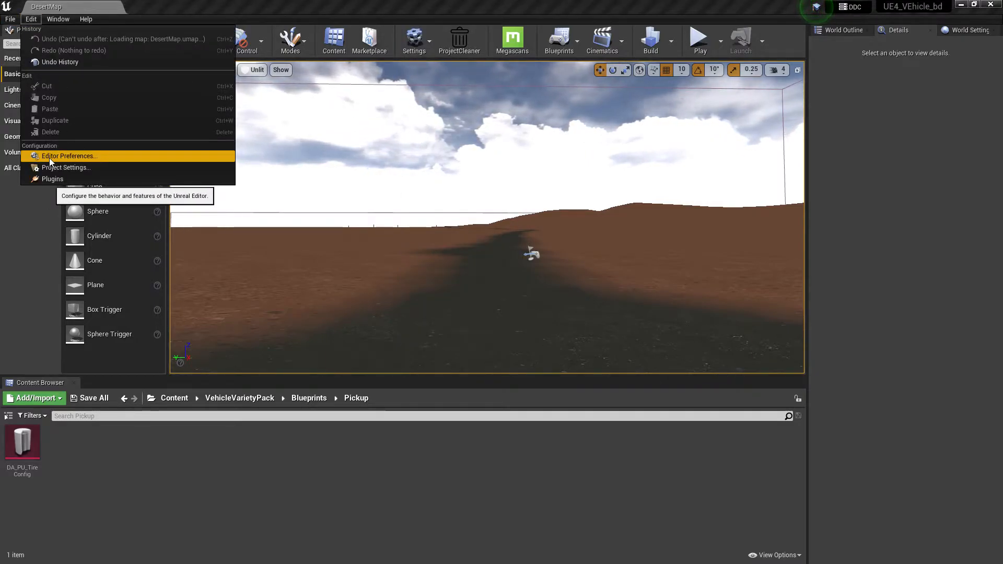
{"action": "left_click", "coordinate": [68, 155]}
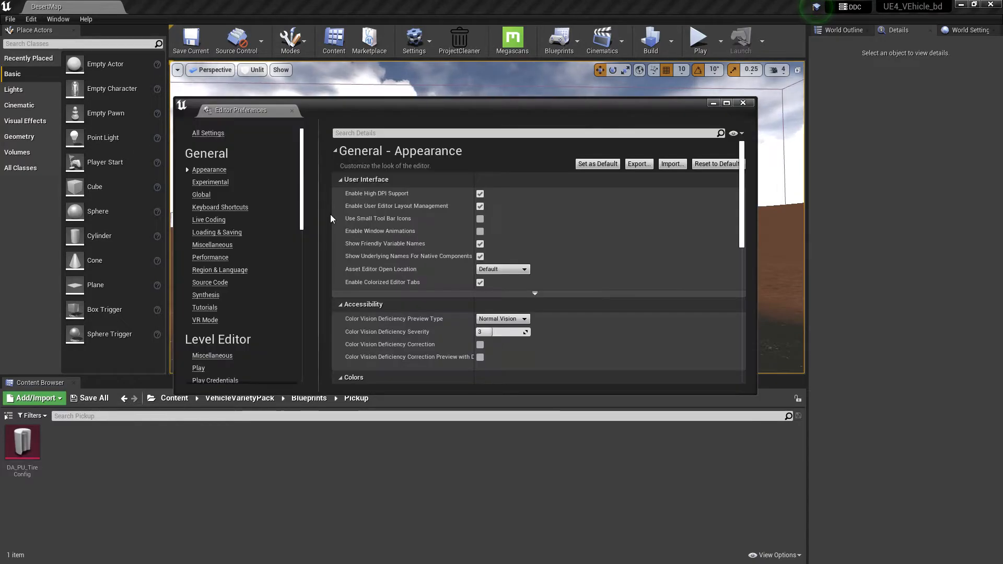
{"action": "mouse_move", "coordinate": [210, 182]}
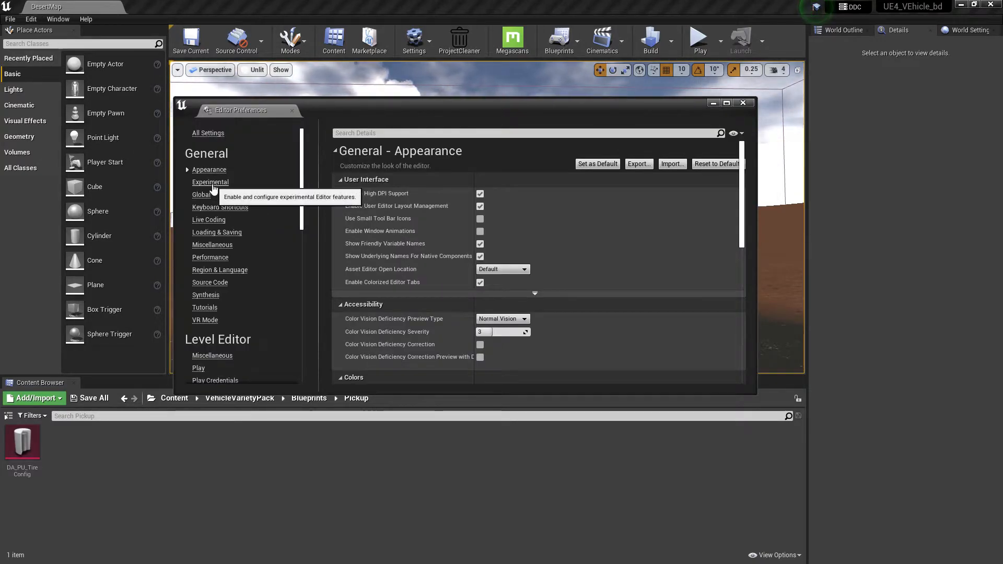
{"action": "left_click", "coordinate": [210, 181]}
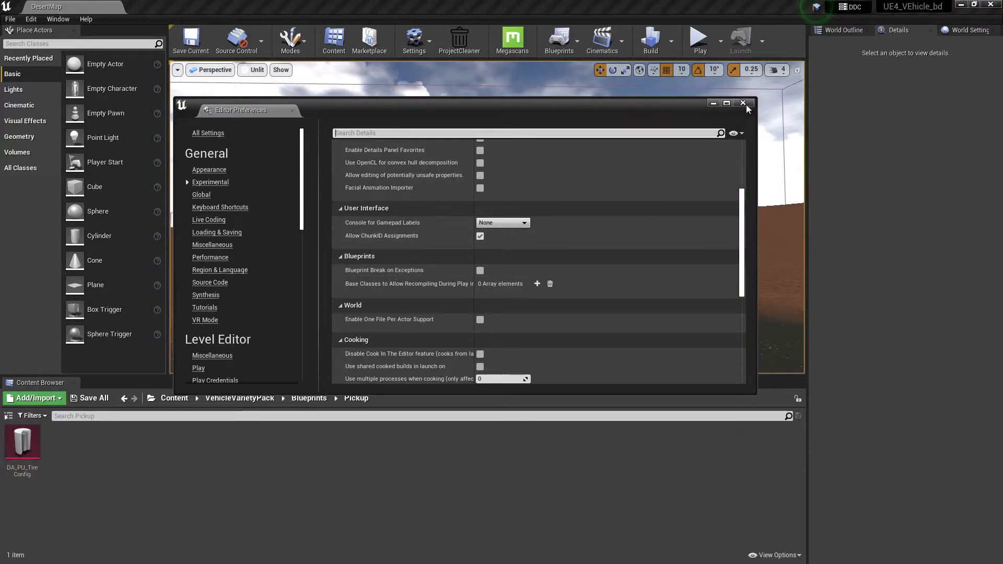
{"action": "left_click", "coordinate": [743, 103]}
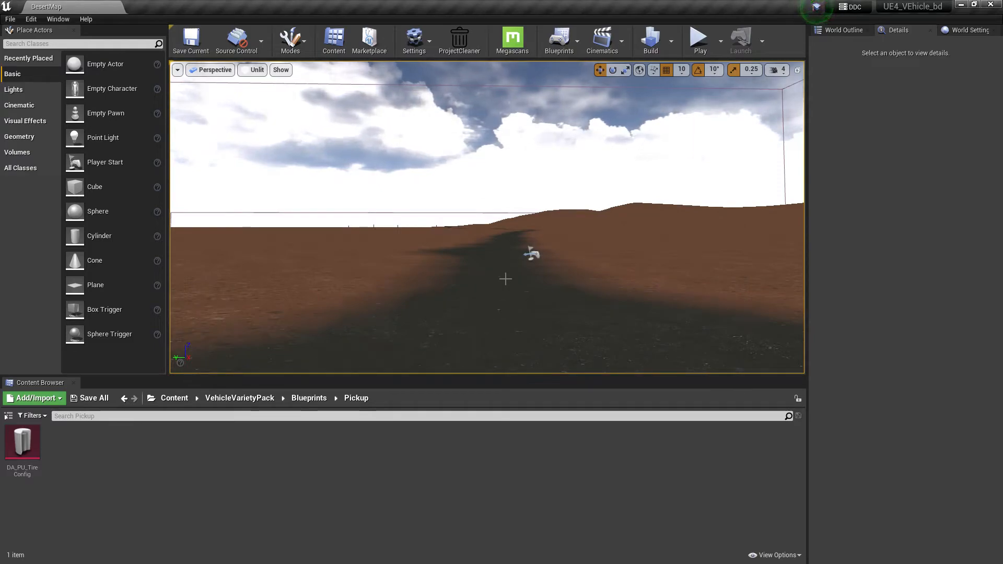
At the root Content folder, assign the DesertMap level to chunk ID 1 via Asset Actions
{"action": "left_click", "coordinate": [175, 398]}
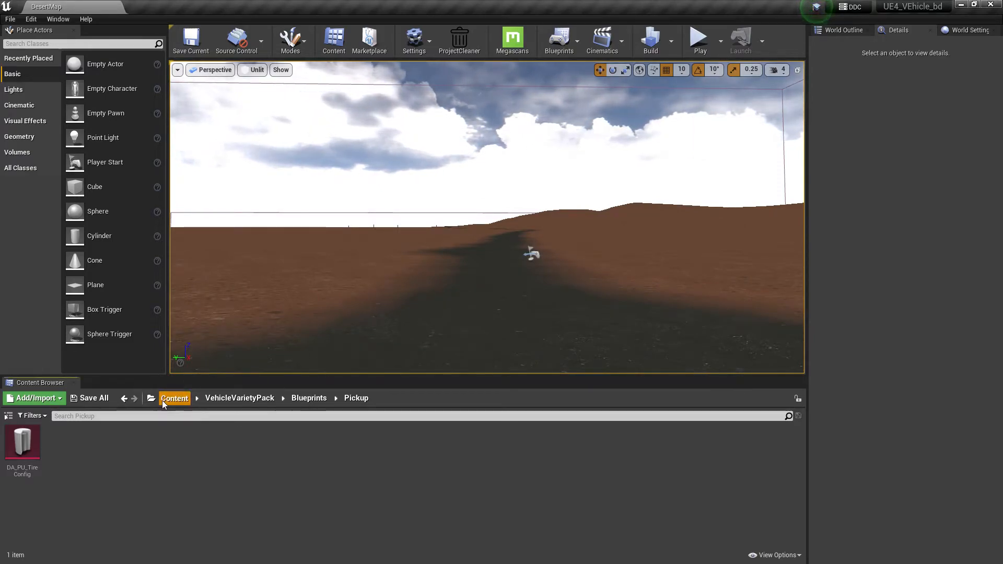
{"action": "left_click", "coordinate": [175, 398]}
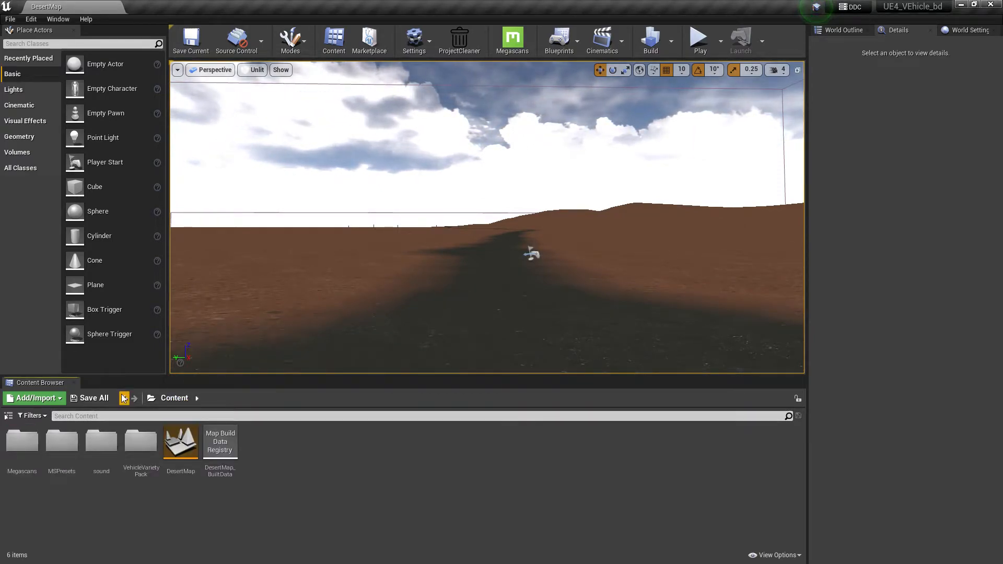
{"action": "mouse_move", "coordinate": [97, 397]}
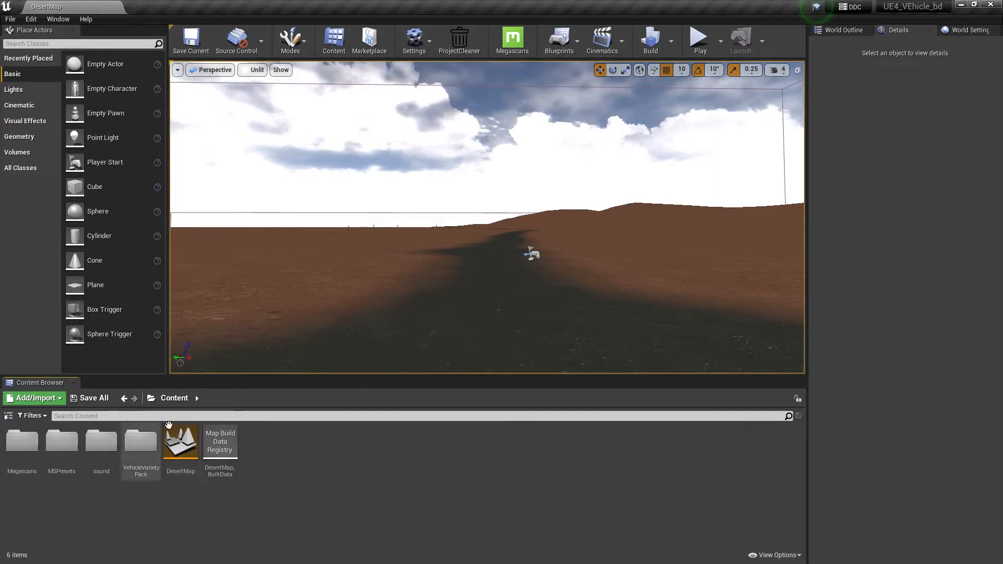
{"action": "mouse_move", "coordinate": [181, 441]}
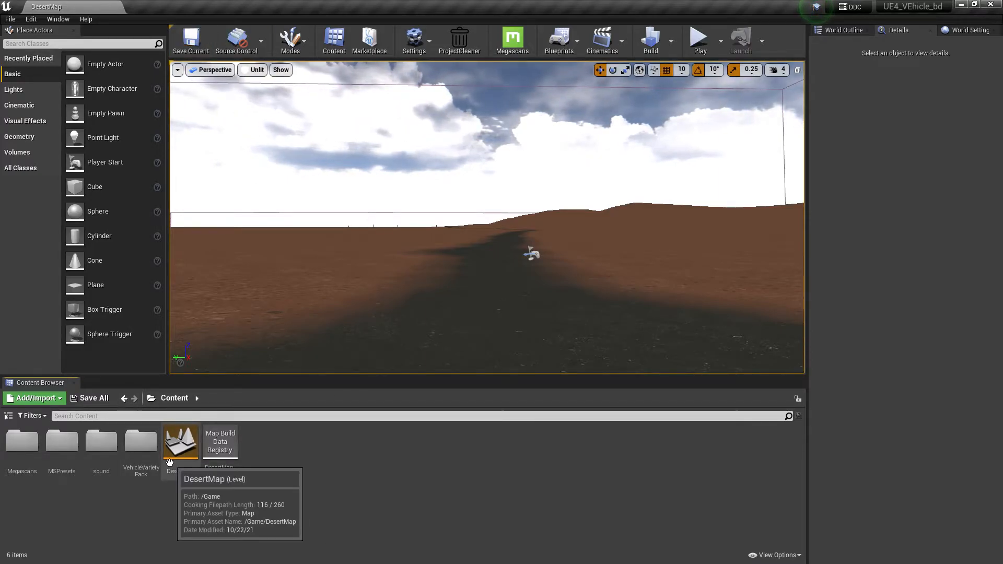
{"action": "right_click", "coordinate": [181, 440]}
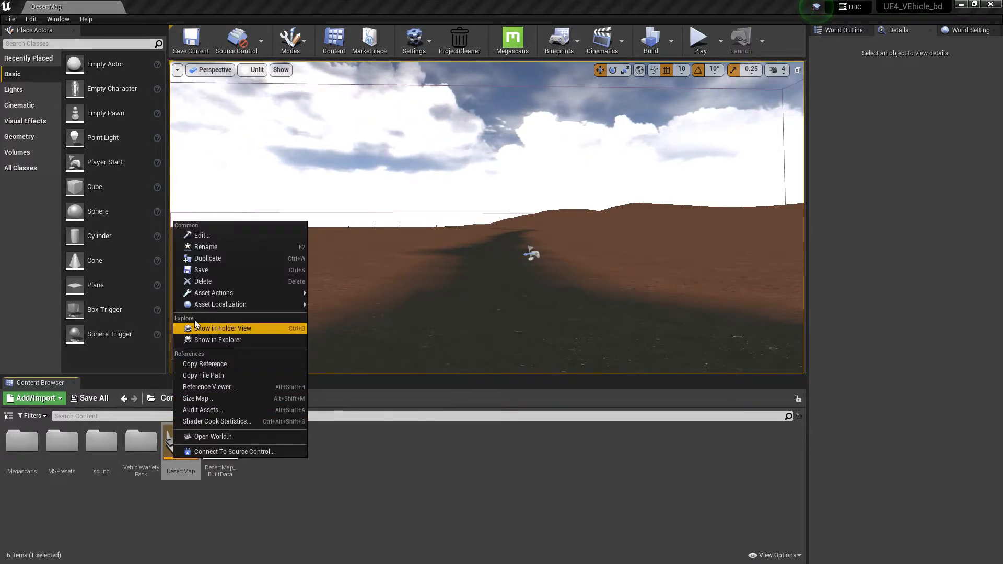
{"action": "left_click", "coordinate": [213, 292]}
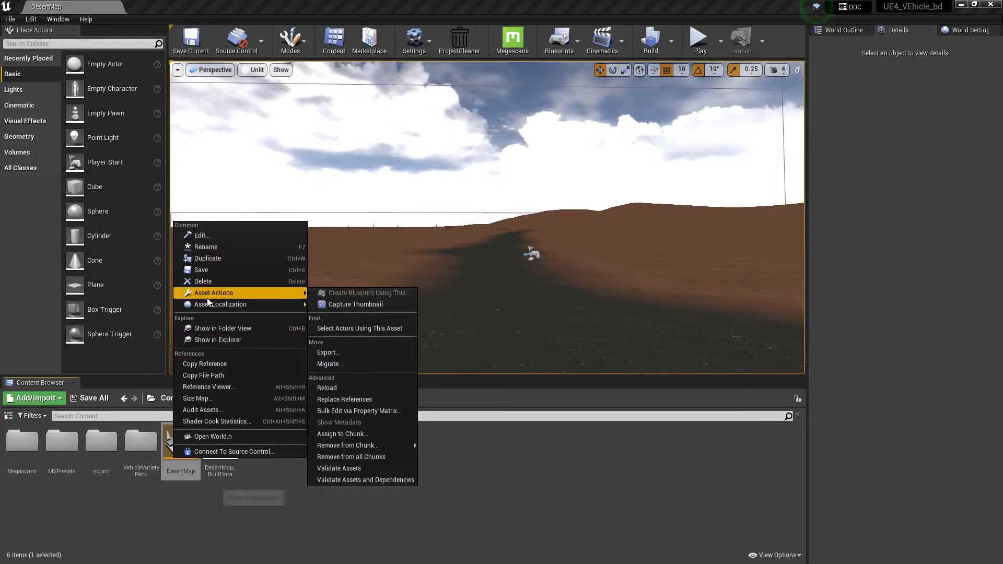
{"action": "mouse_move", "coordinate": [328, 352]}
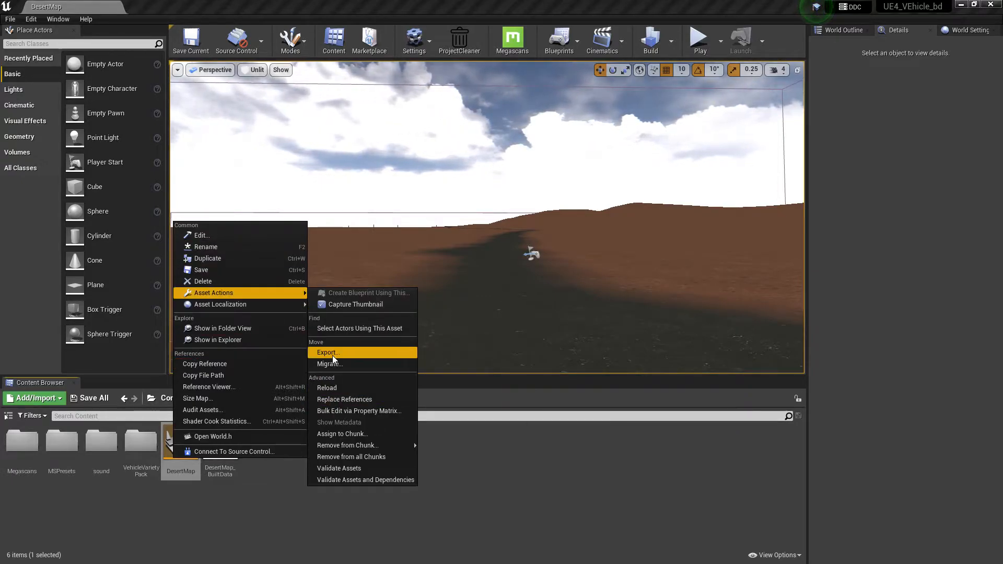
{"action": "mouse_move", "coordinate": [342, 434]}
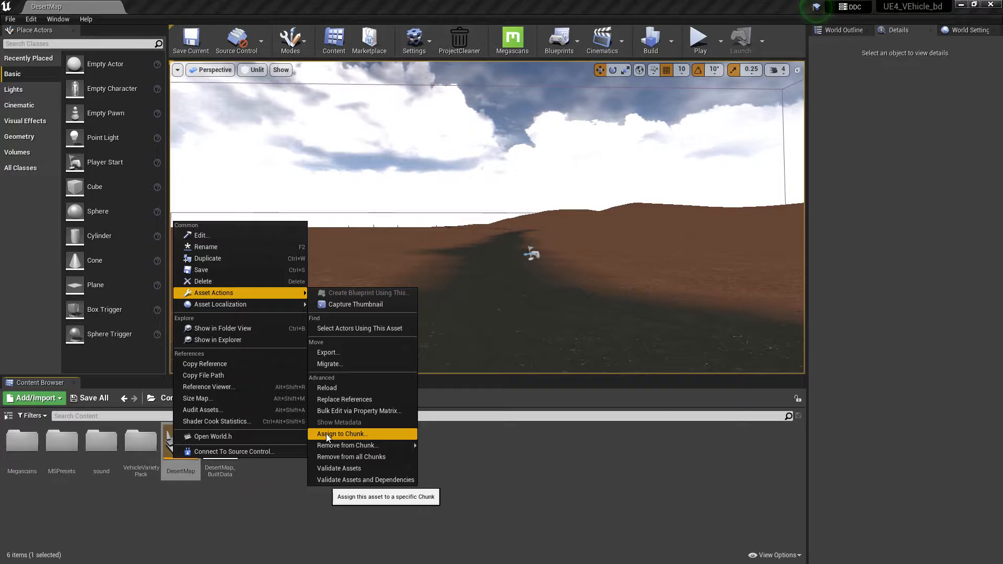
{"action": "left_click", "coordinate": [342, 433]}
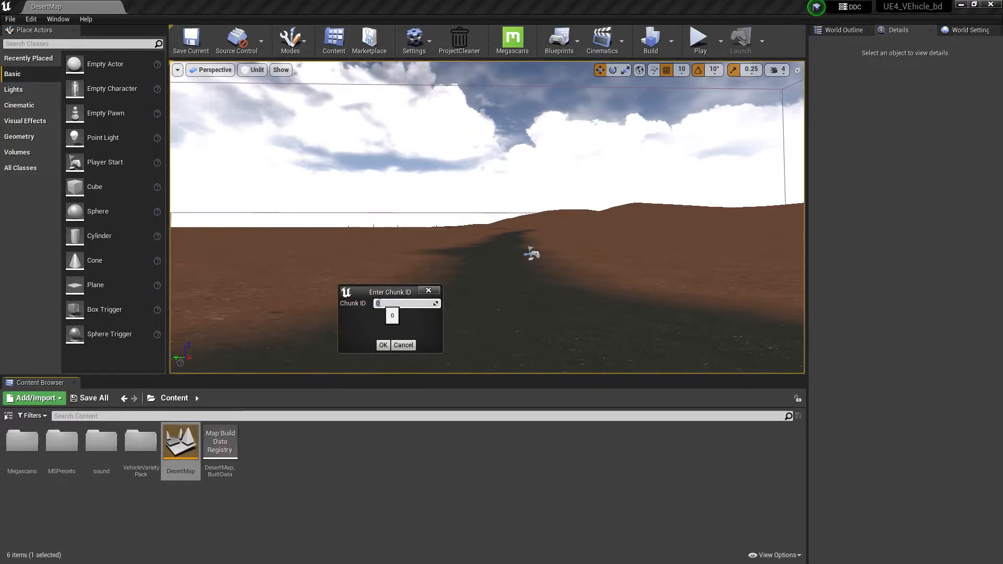
{"action": "type", "text": "1"}
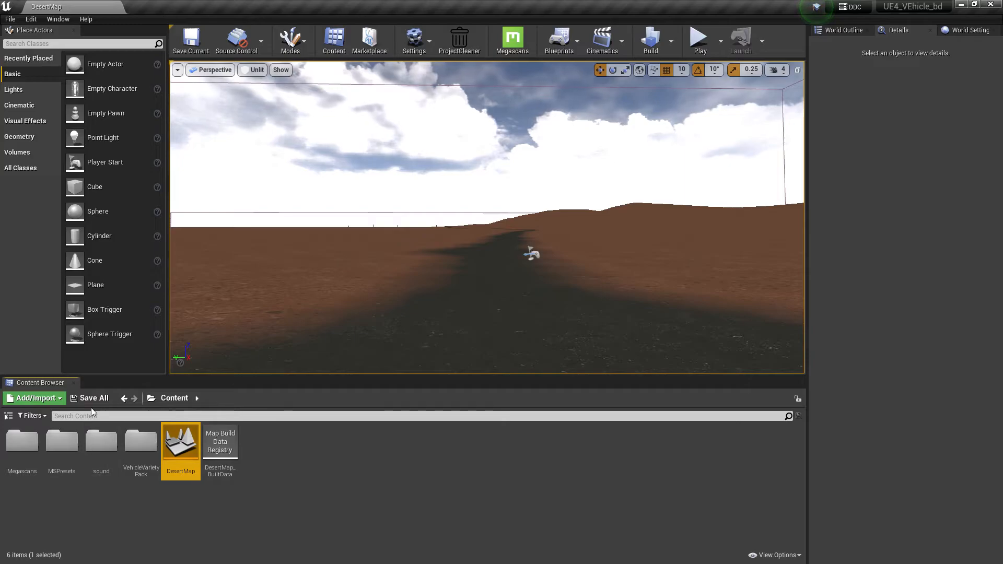
Save the current map and search the Plugins browser for 'google'
{"action": "left_click", "coordinate": [190, 40]}
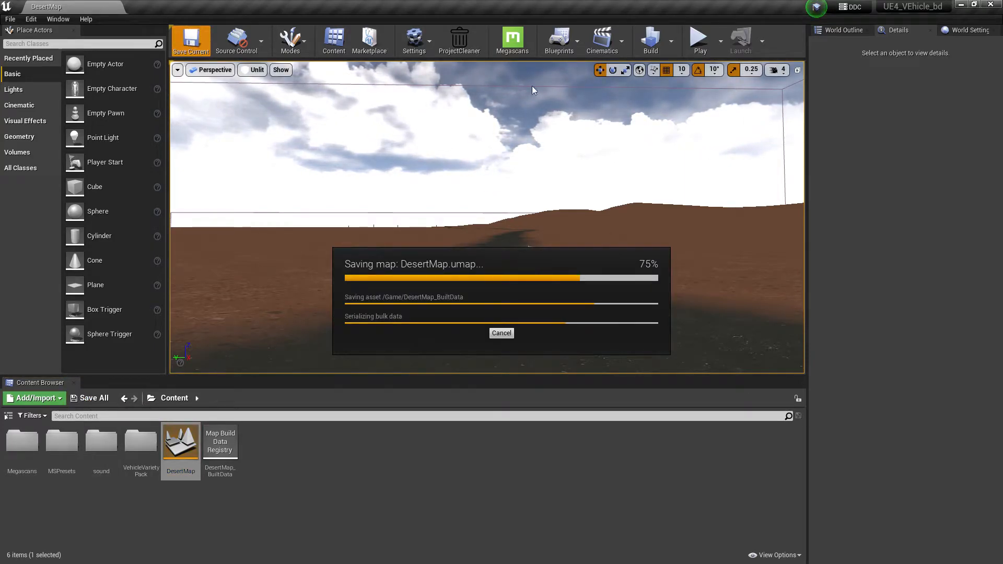
{"action": "left_click", "coordinate": [413, 41]}
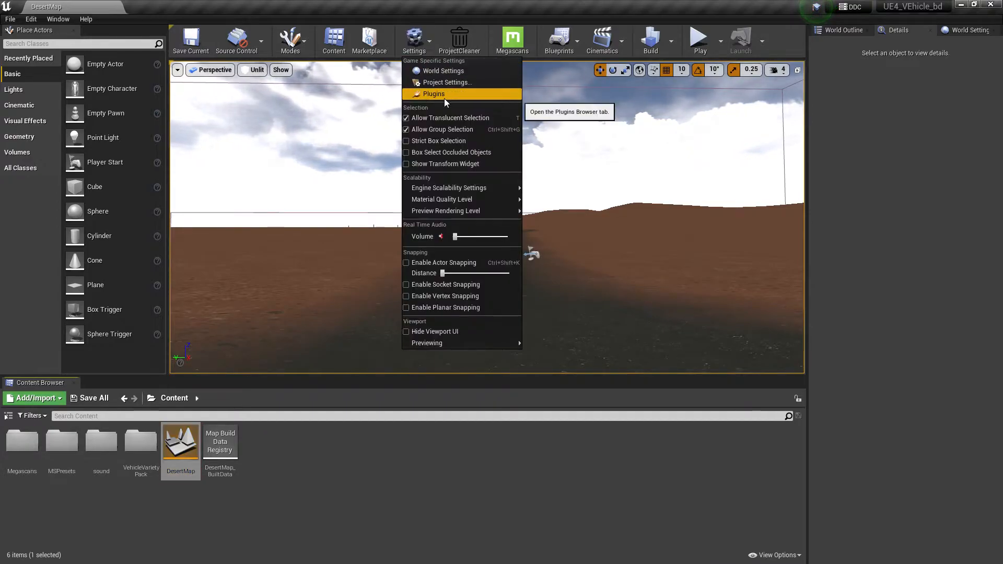
{"action": "left_click", "coordinate": [432, 94]}
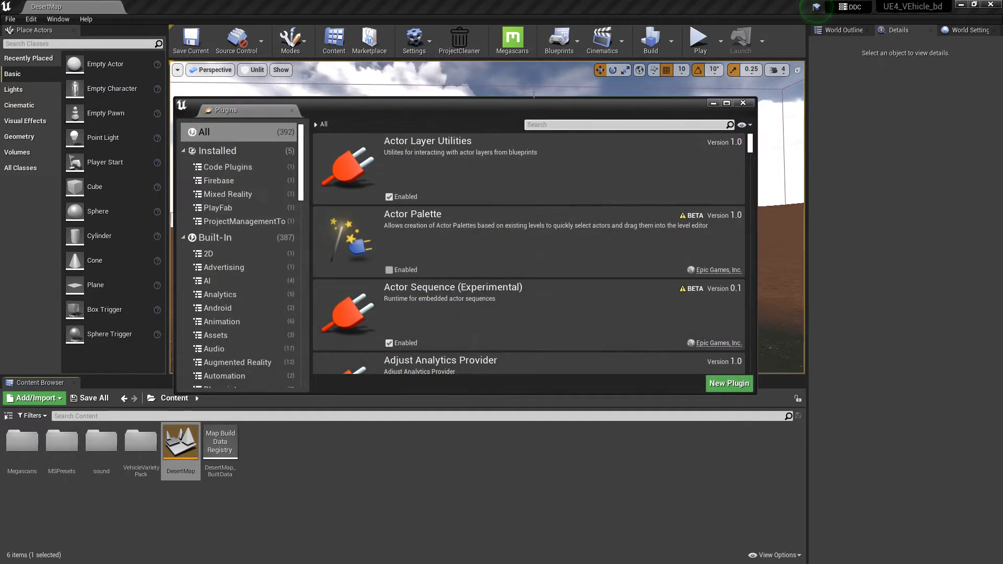
{"action": "left_click", "coordinate": [627, 124]}
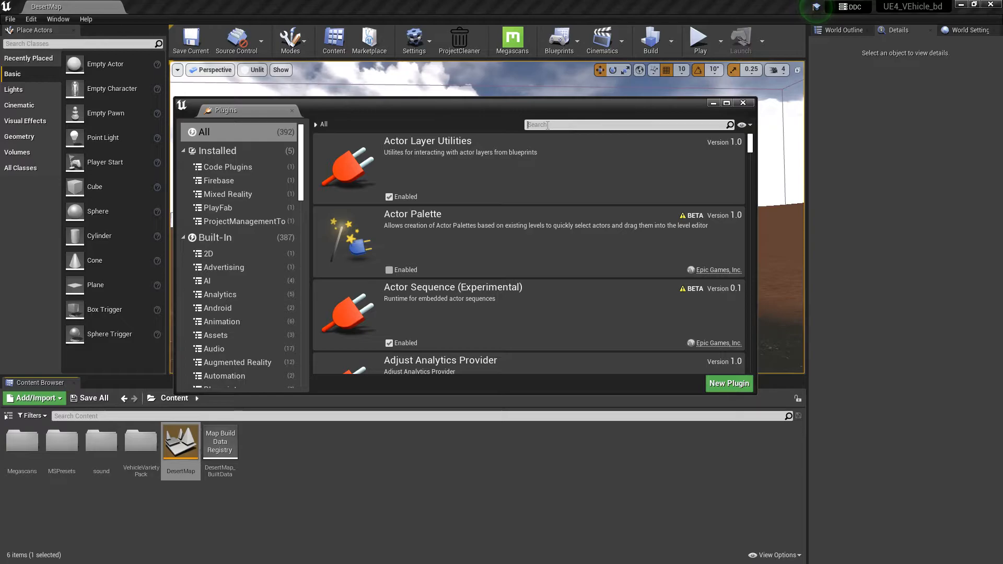
{"action": "type", "text": "google"}
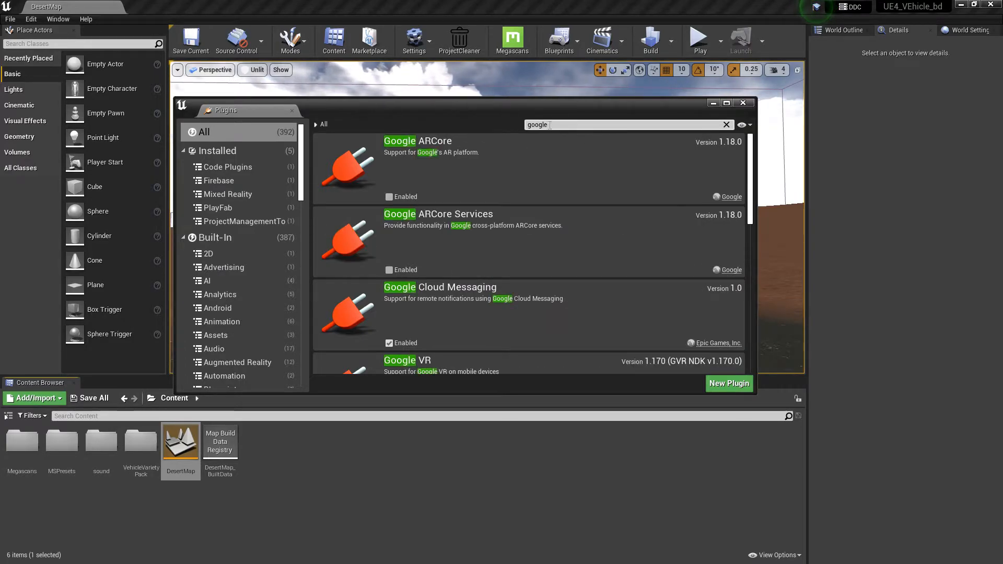
Confirm the GooglePAD plugin is enabled and close the Plugins browser
{"action": "scroll", "scroll_direction": "down", "scroll_amount": 3}
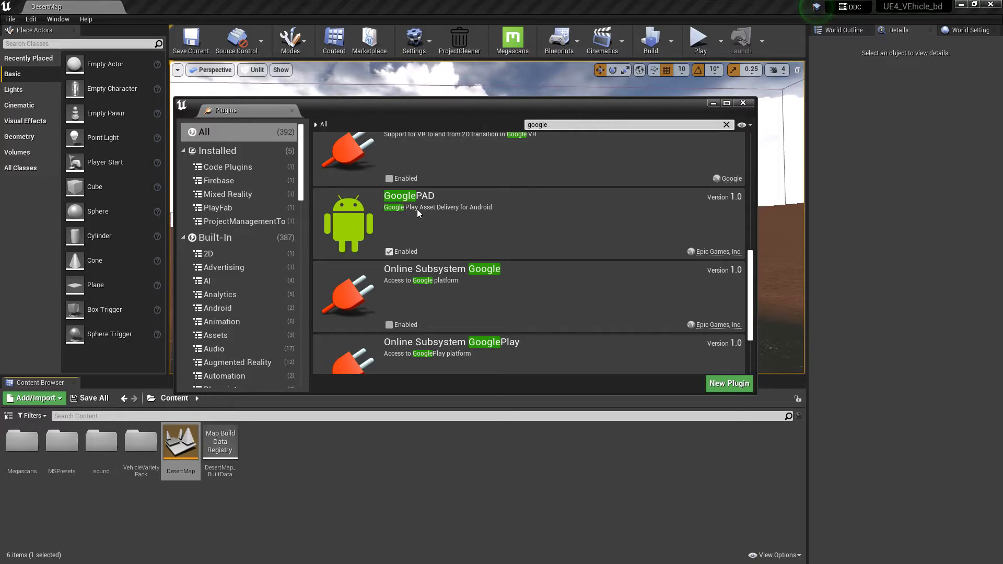
{"action": "left_click", "coordinate": [389, 252]}
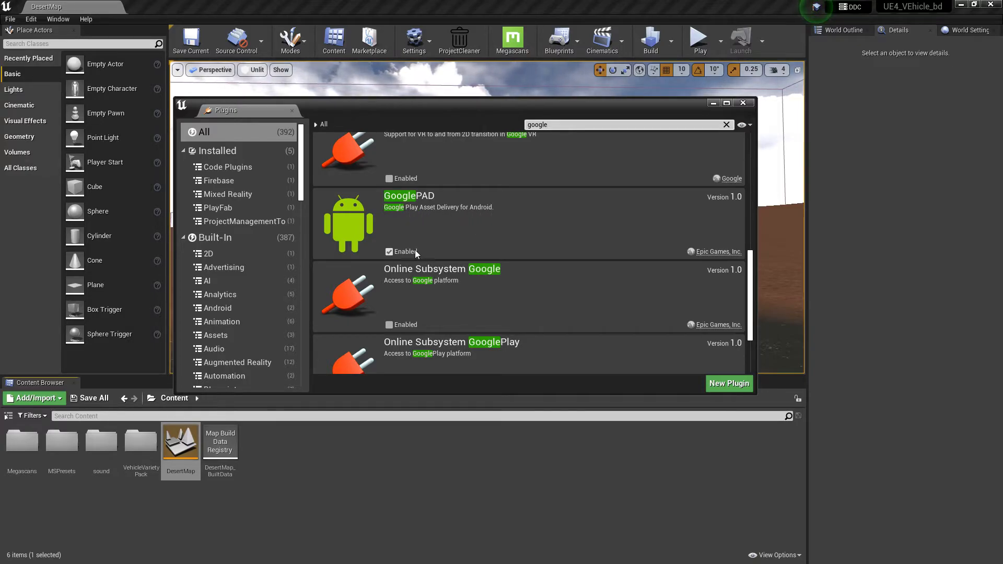
{"action": "left_click", "coordinate": [389, 252]}
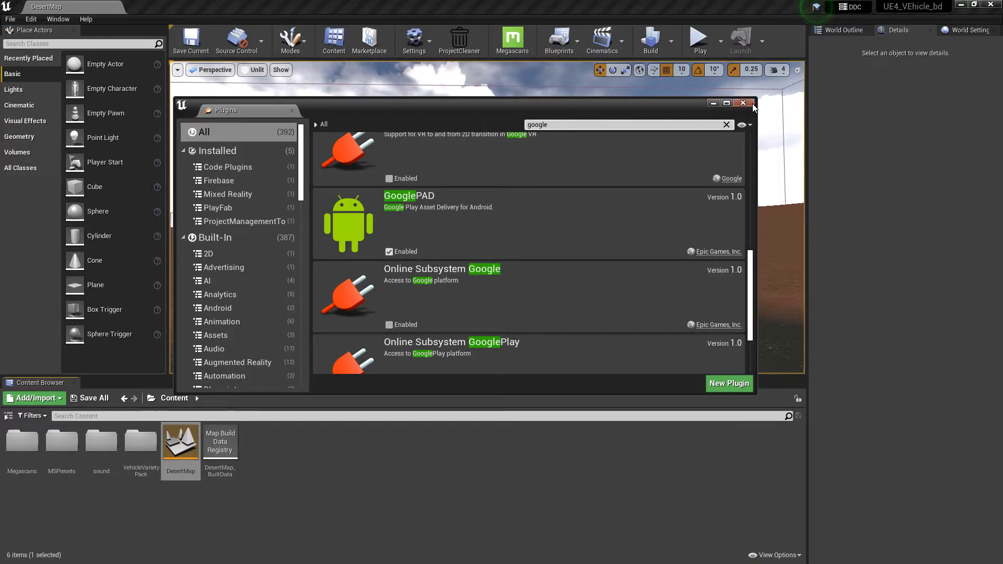
{"action": "left_click", "coordinate": [414, 40]}
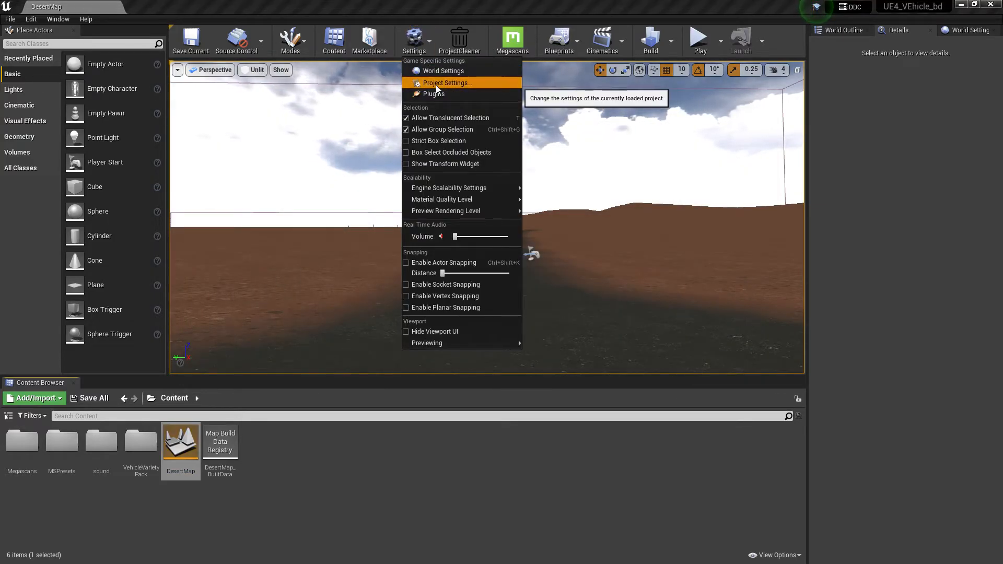
In Project Settings, scroll down to the GooglePAD plugin page with Enable Plugin and Only Distribution checked
{"action": "left_click", "coordinate": [447, 82]}
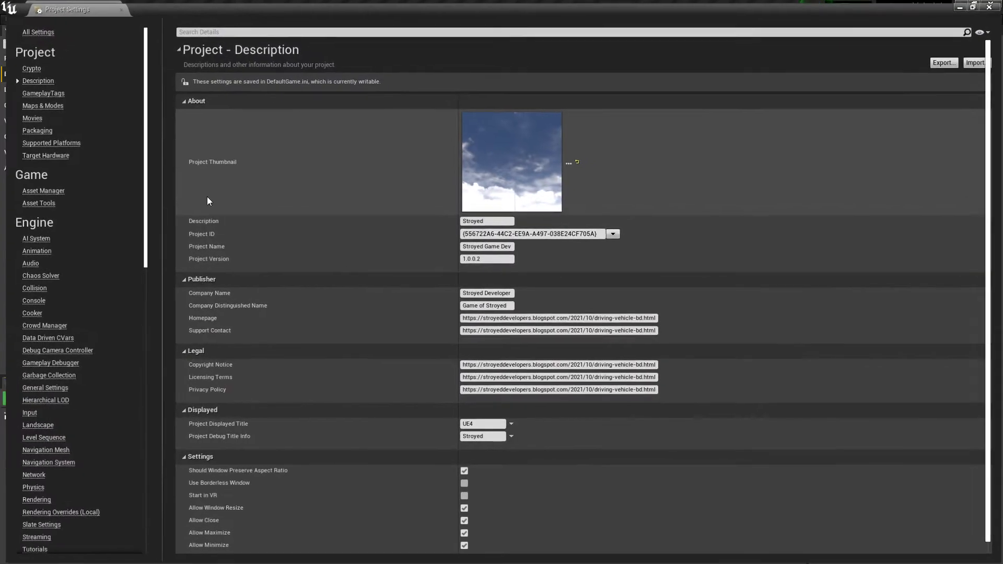
{"action": "scroll", "scroll_direction": "down", "scroll_amount": 3}
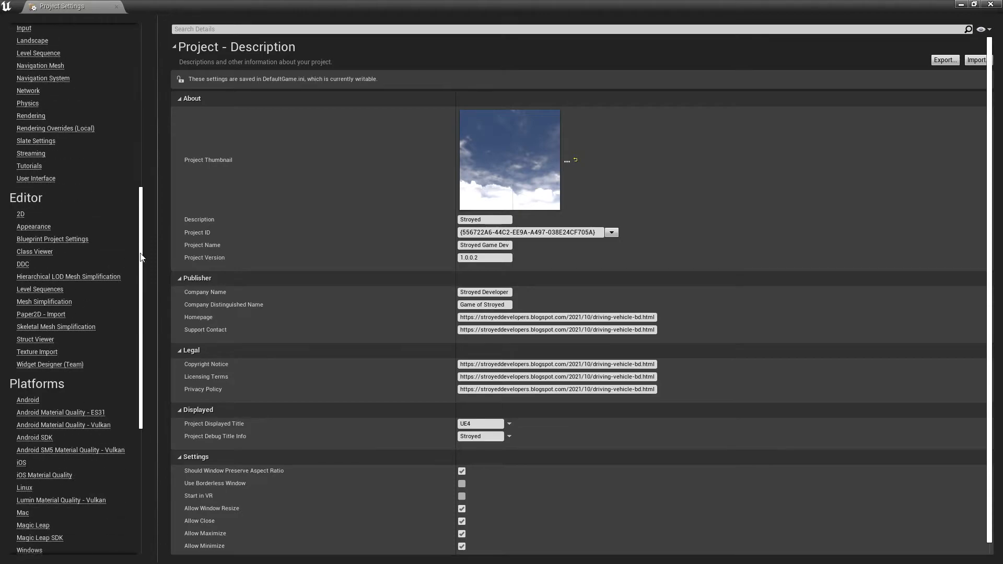
{"action": "scroll", "scroll_direction": "down", "scroll_amount": 3}
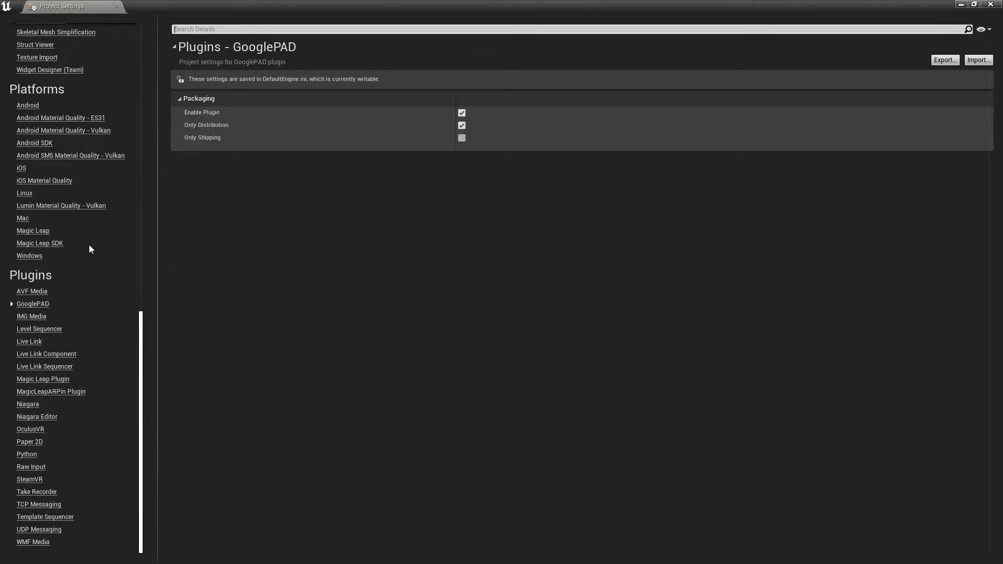
{"action": "mouse_move", "coordinate": [206, 124]}
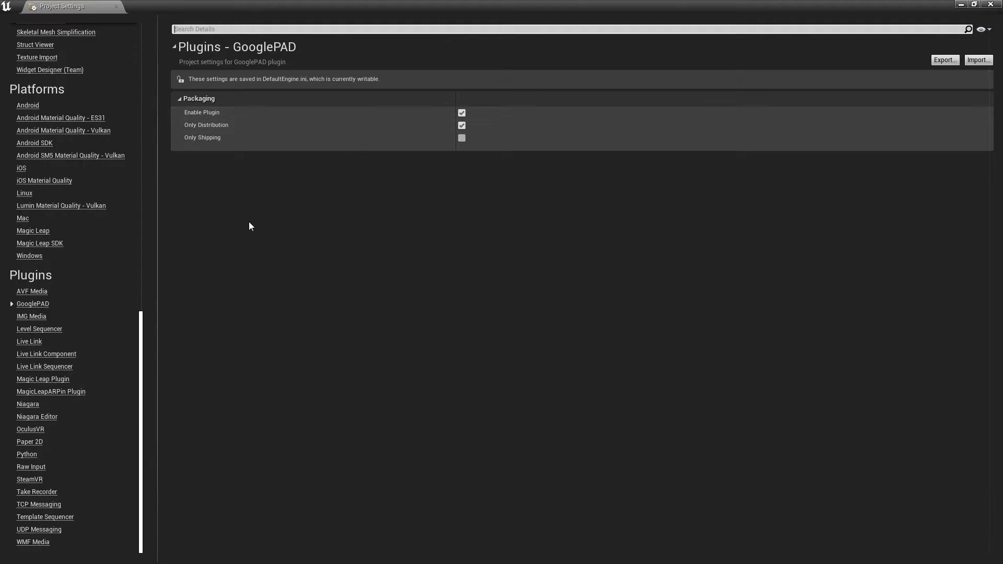
{"action": "mouse_move", "coordinate": [242, 224]}
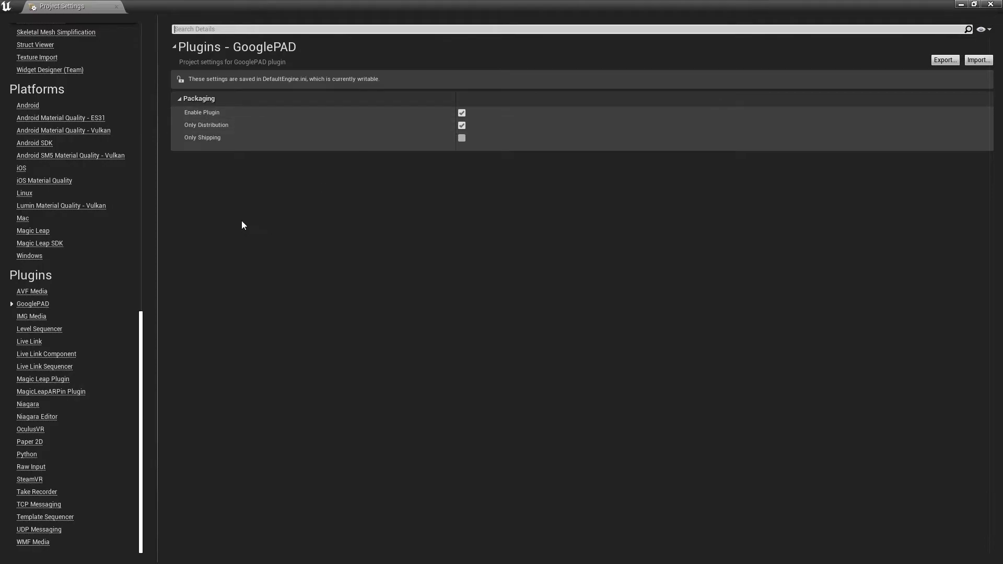
{"action": "mouse_move", "coordinate": [304, 235]}
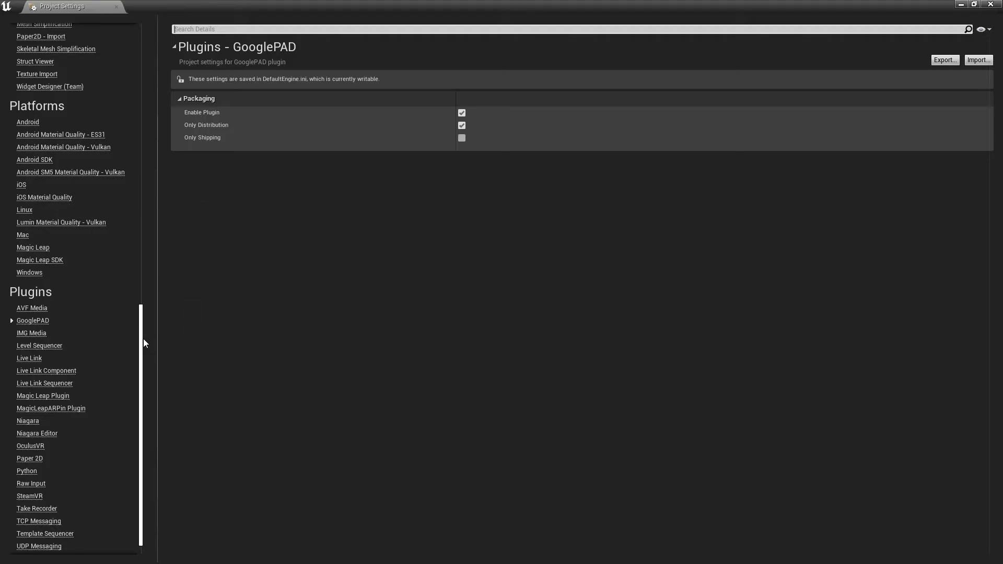
Review the Android platform settings down to App Bundles, with Generate bundle (AAB) and splits enabled
{"action": "left_click", "coordinate": [27, 121]}
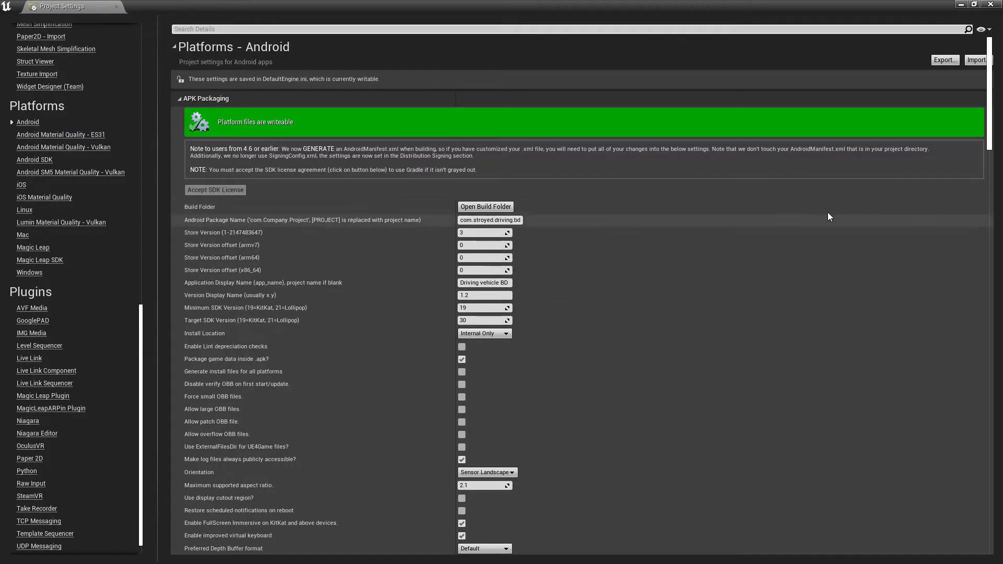
{"action": "scroll", "scroll_direction": "down", "scroll_amount": 3}
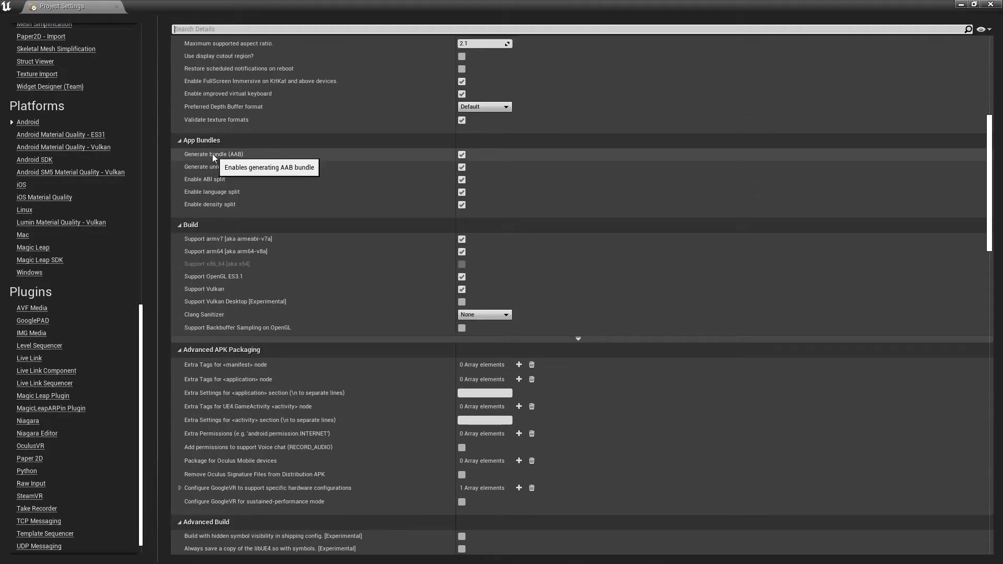
{"action": "mouse_move", "coordinate": [477, 164]}
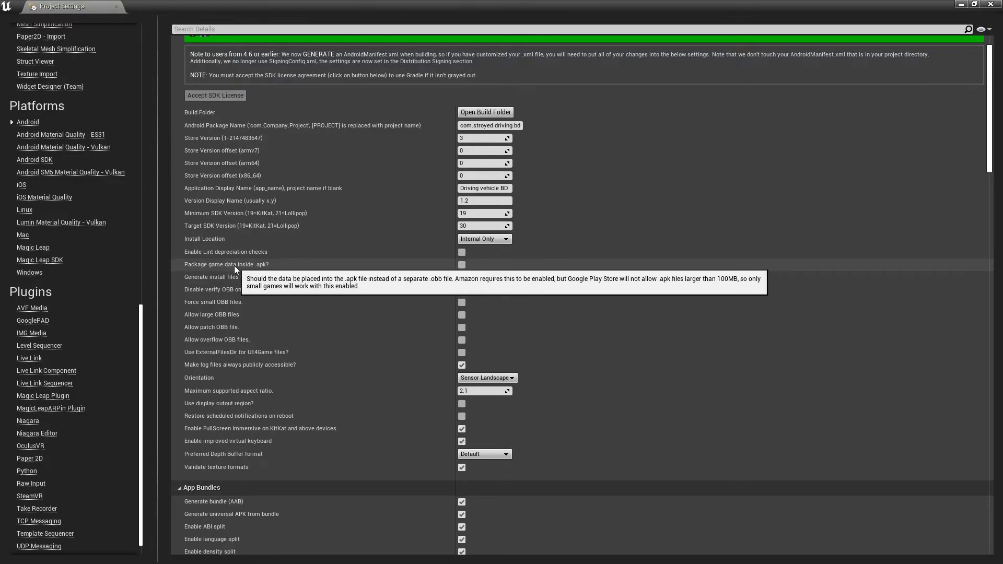
{"action": "mouse_move", "coordinate": [492, 293]}
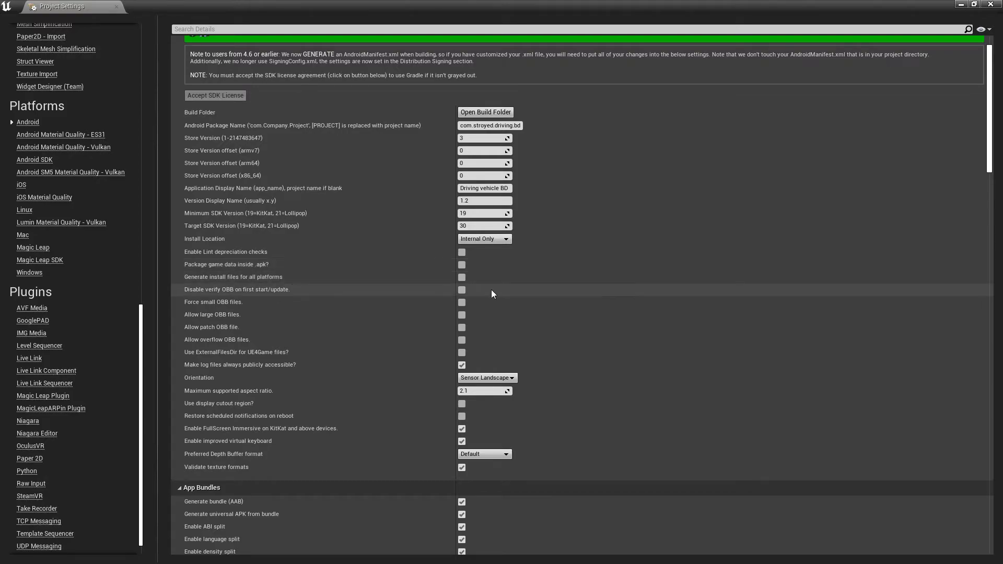
{"action": "mouse_move", "coordinate": [495, 292]}
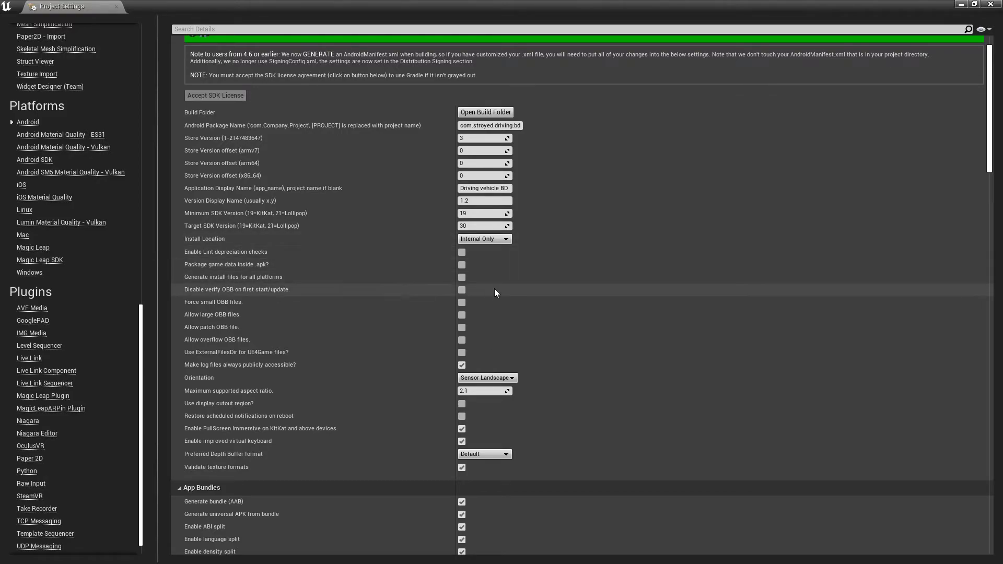
{"action": "mouse_move", "coordinate": [441, 271]}
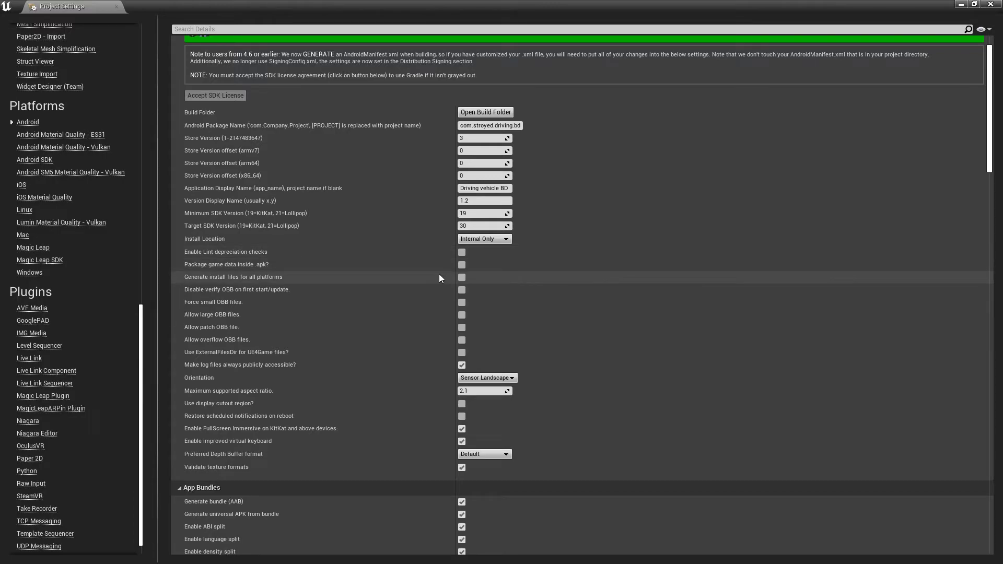
{"action": "mouse_move", "coordinate": [438, 277]}
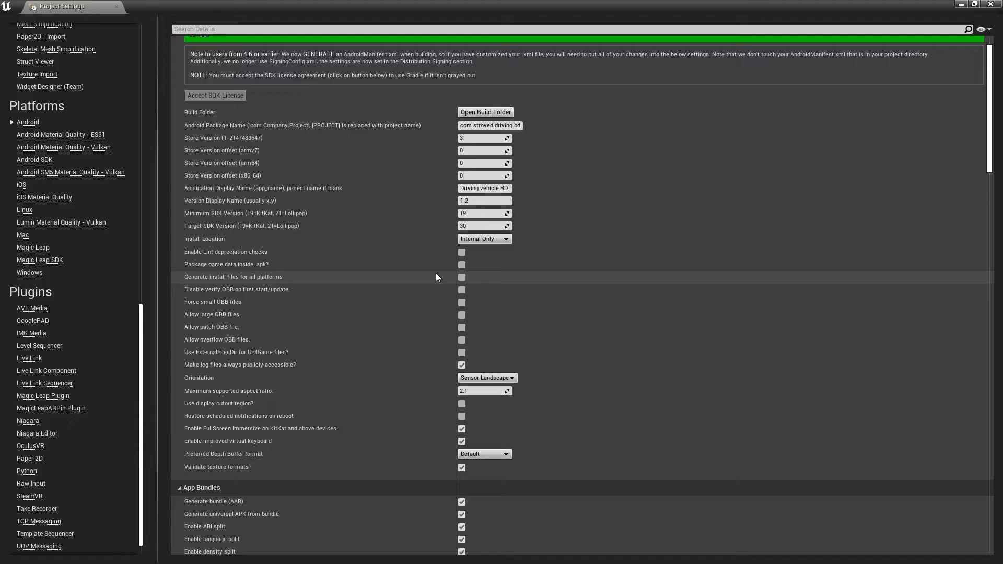
{"action": "scroll", "scroll_direction": "down", "scroll_amount": 3}
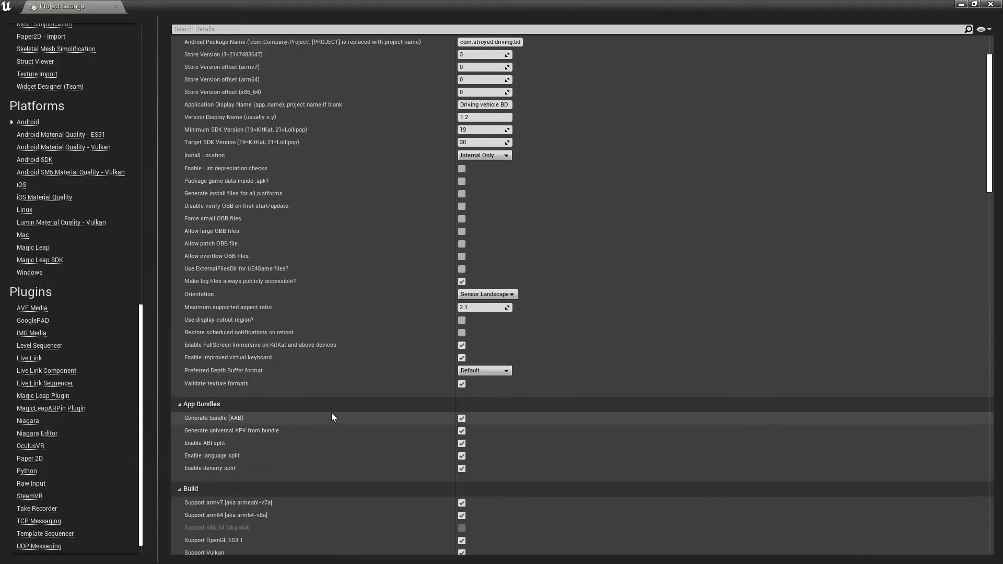
{"action": "mouse_move", "coordinate": [272, 430]}
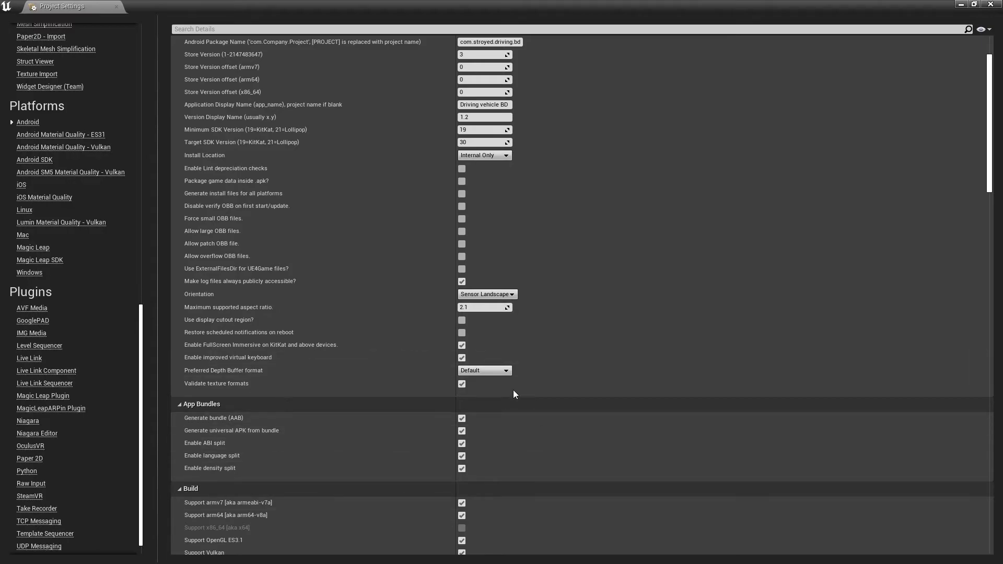
{"action": "scroll", "scroll_direction": "down", "scroll_amount": 3}
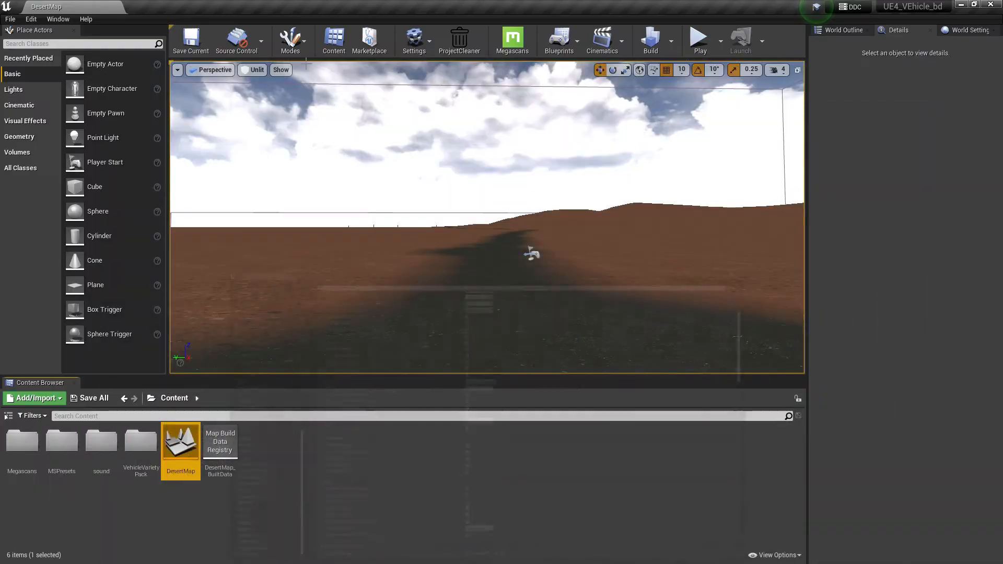
Switch from the editor to File Explorer at Quick access
{"action": "left_click", "coordinate": [11, 19]}
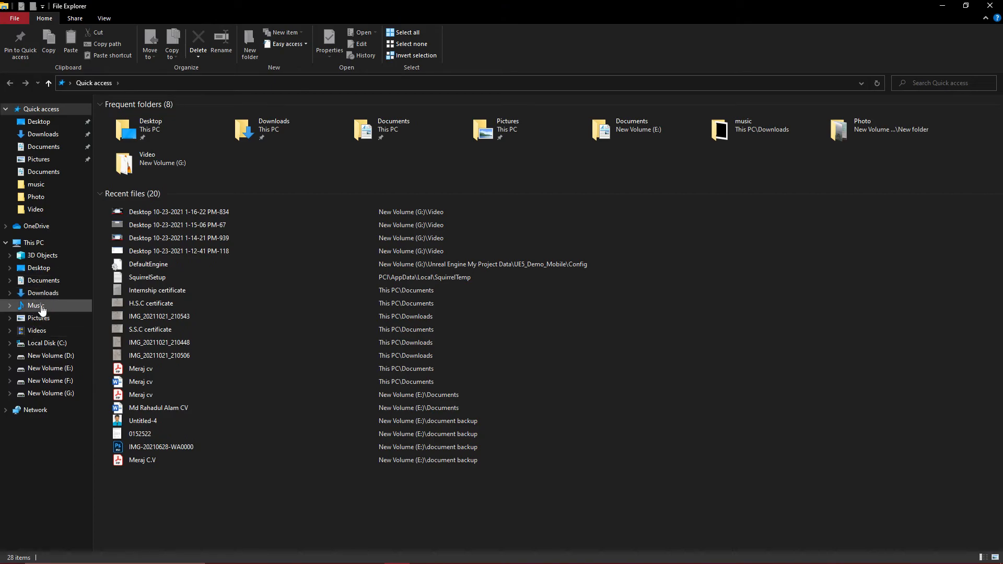
Open Videos\Android_ETC2 and inspect the packaged .aab bundle alongside the universal .apk
{"action": "left_click", "coordinate": [36, 330]}
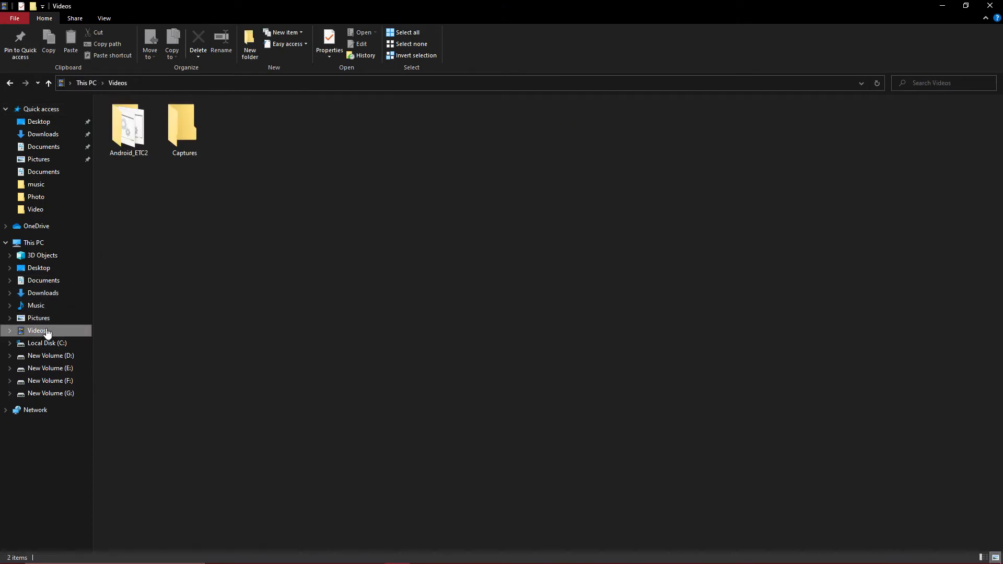
{"action": "double_click", "coordinate": [127, 125]}
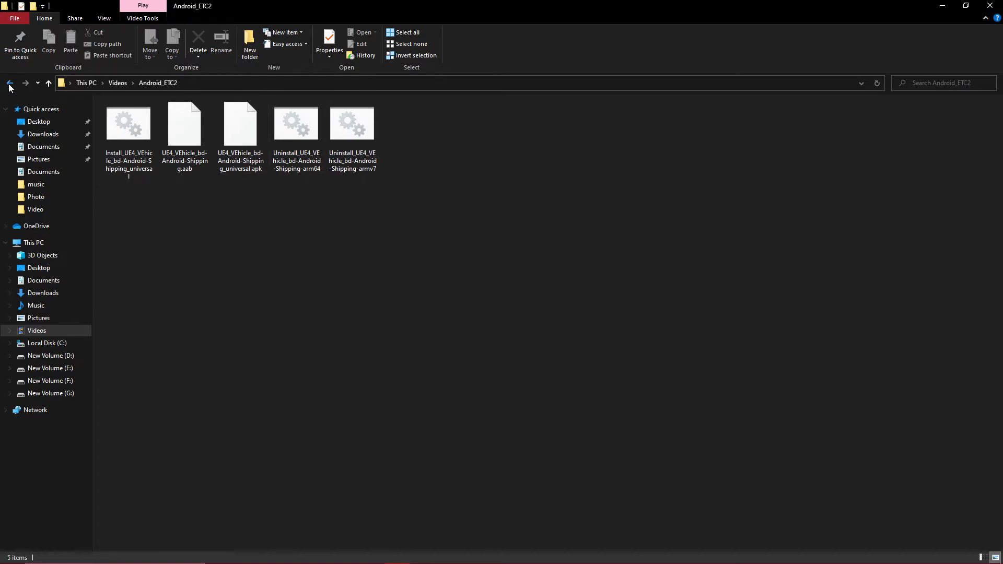
{"action": "left_click", "coordinate": [9, 83]}
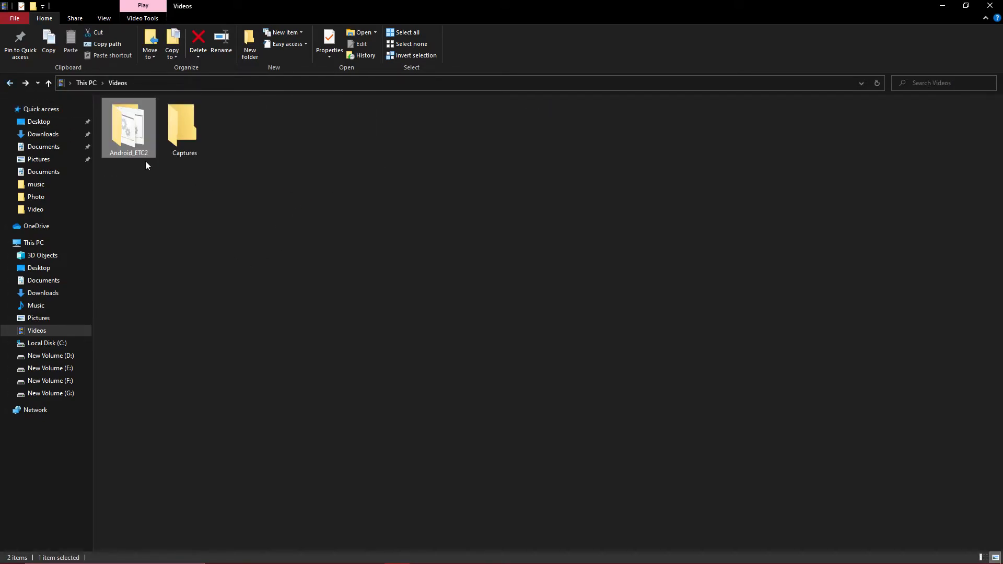
{"action": "double_click", "coordinate": [127, 124]}
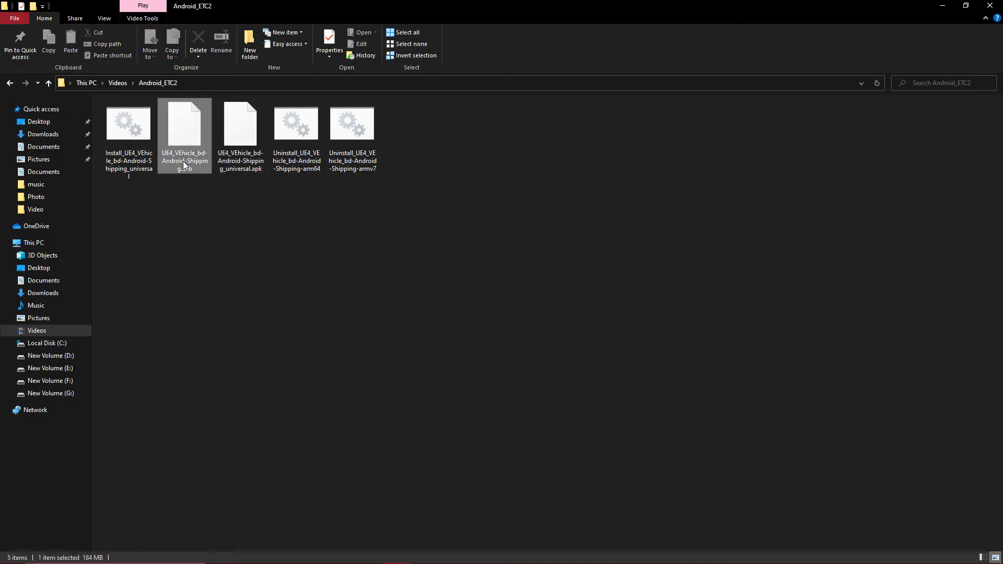
{"action": "right_click", "coordinate": [184, 131]}
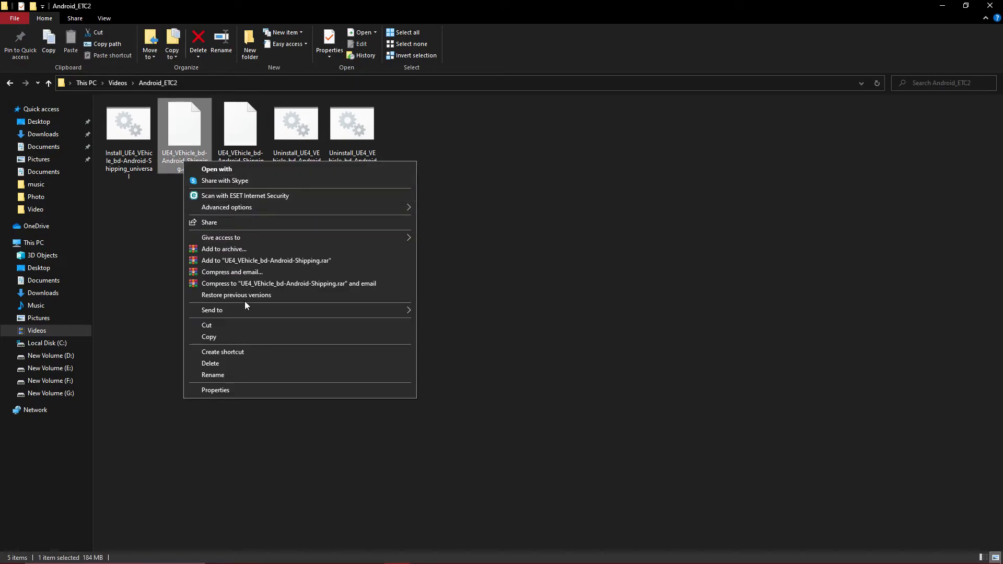
{"action": "left_click", "coordinate": [215, 390]}
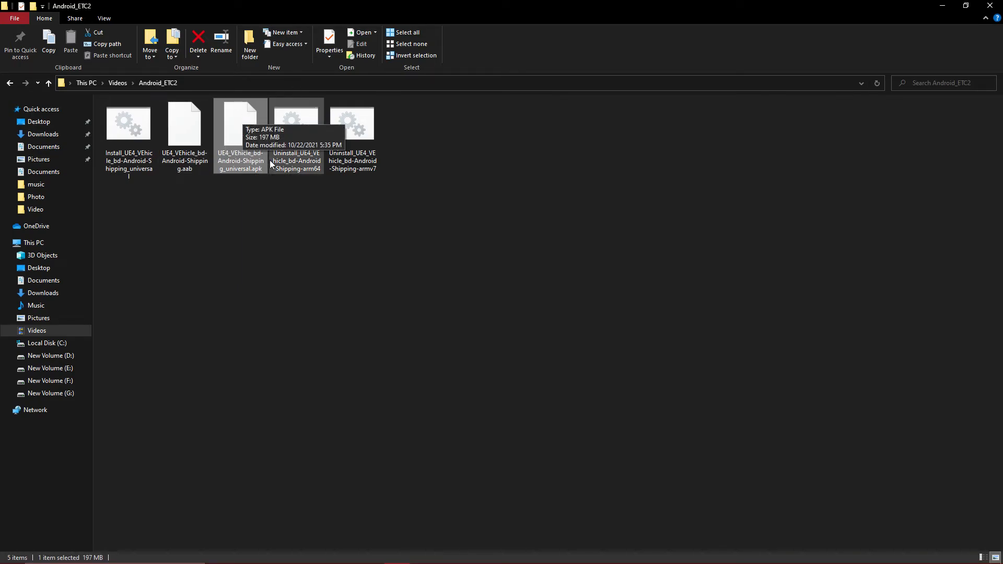
{"action": "mouse_move", "coordinate": [240, 124]}
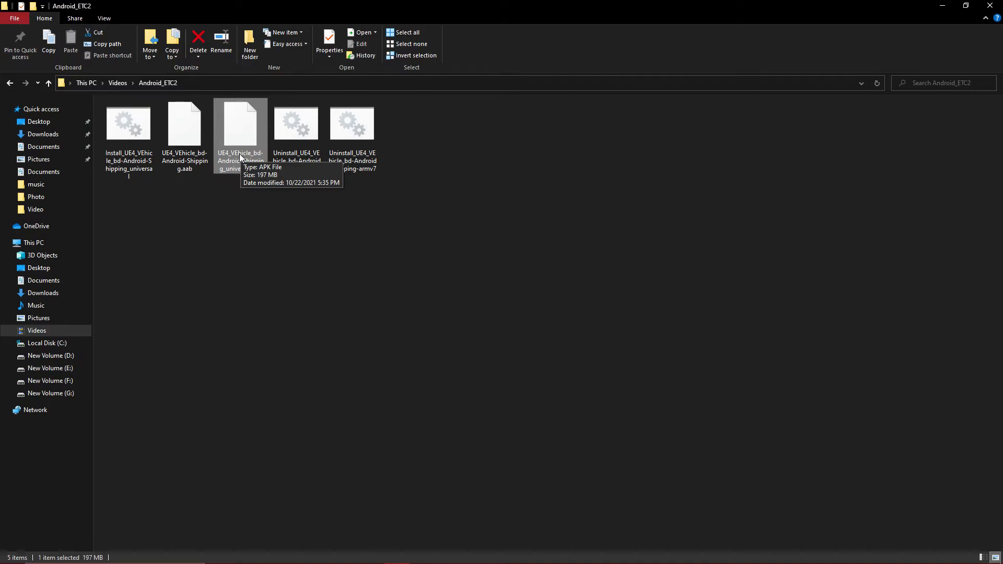
{"action": "mouse_move", "coordinate": [250, 189]}
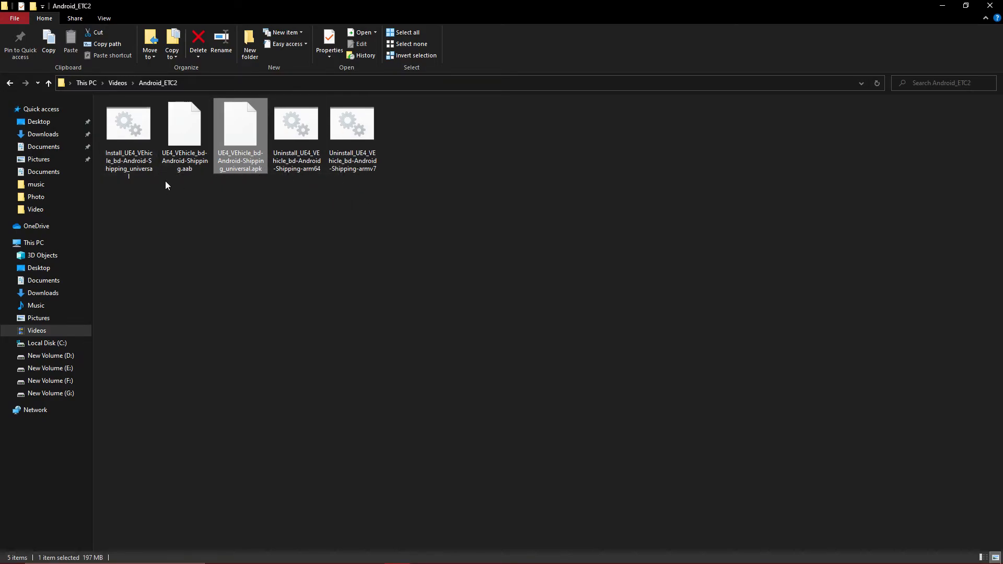
{"action": "mouse_move", "coordinate": [322, 235]}
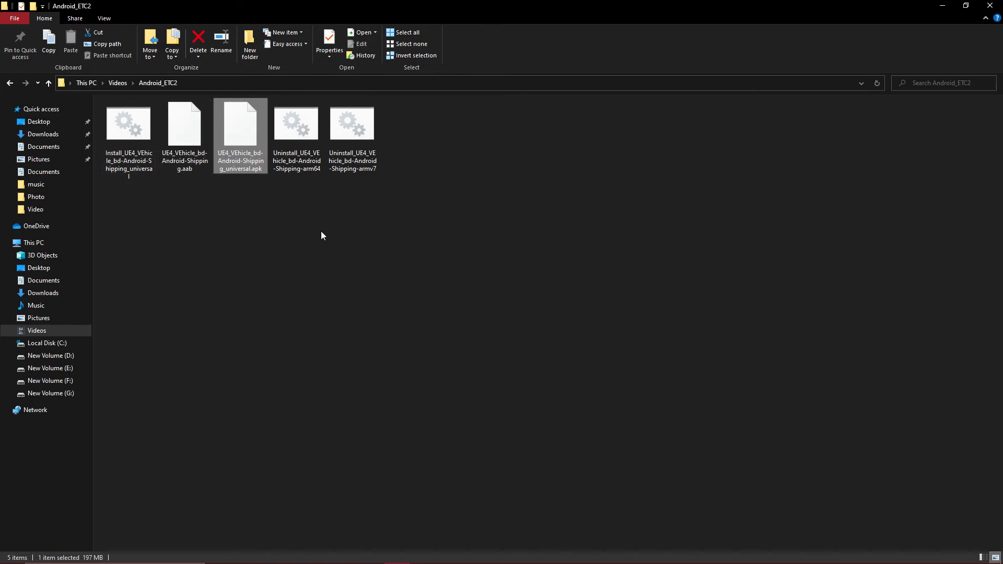
{"action": "mouse_move", "coordinate": [320, 233]}
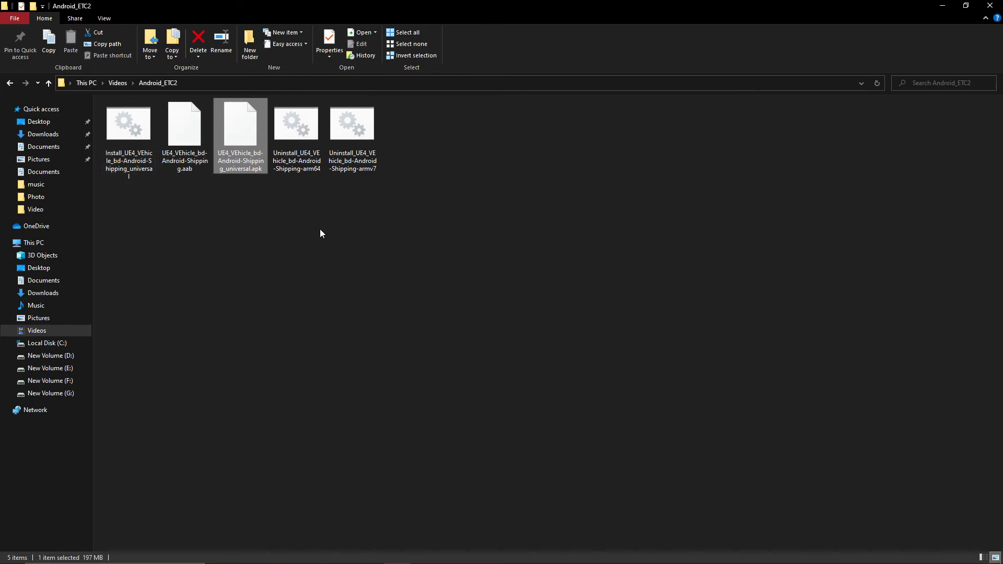
{"action": "mouse_move", "coordinate": [333, 241]}
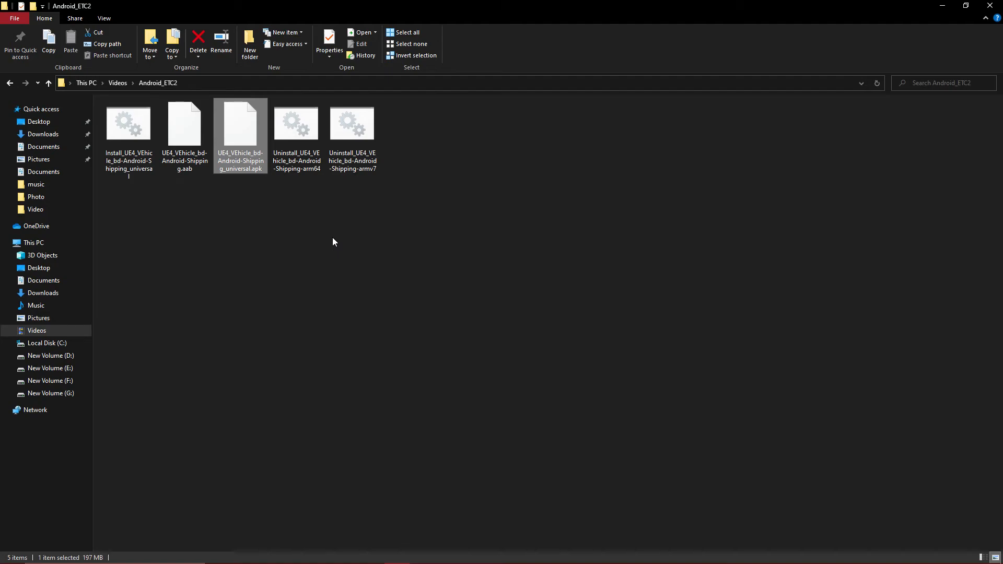
{"action": "mouse_move", "coordinate": [252, 161]}
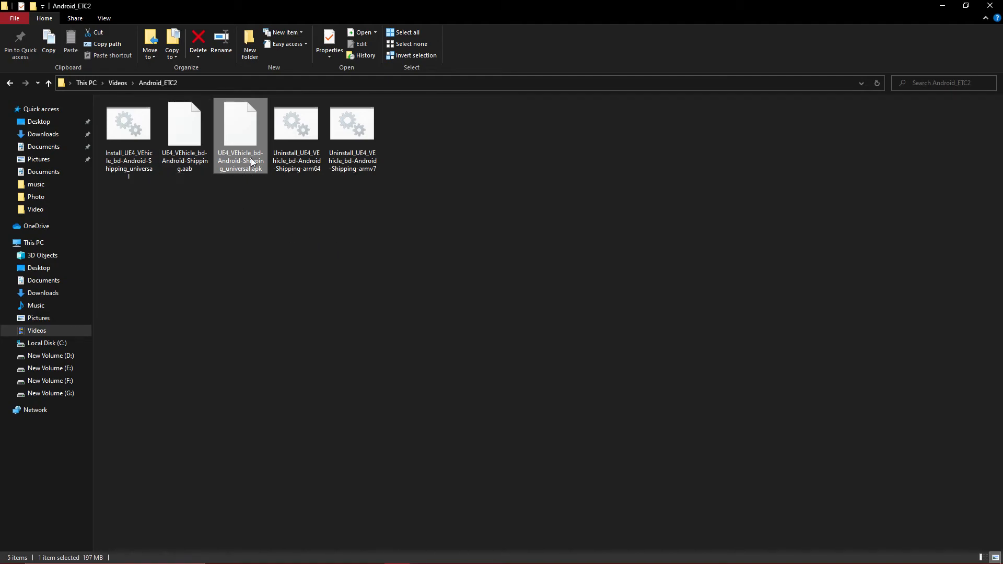
{"action": "mouse_move", "coordinate": [244, 185]}
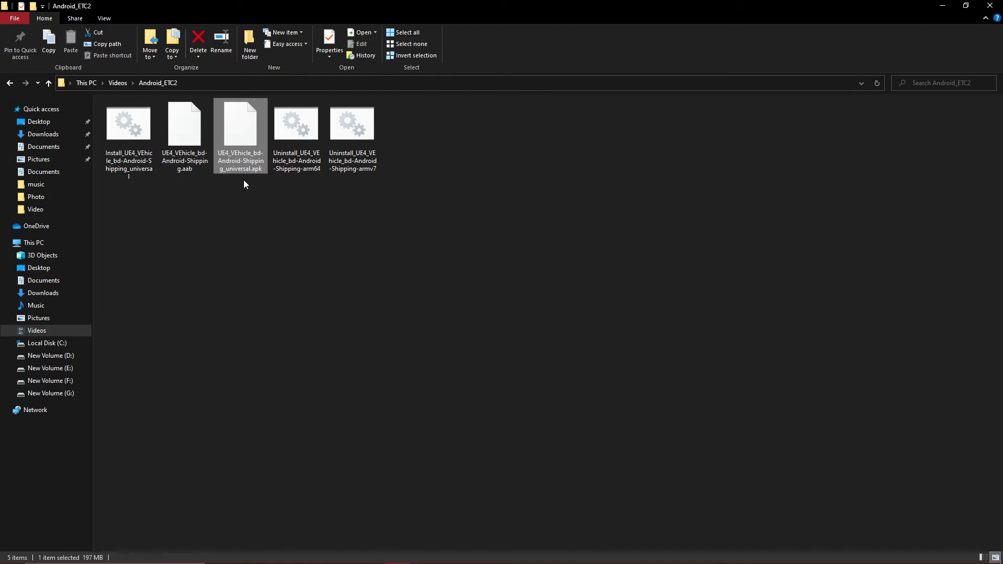
{"action": "mouse_move", "coordinate": [446, 198]}
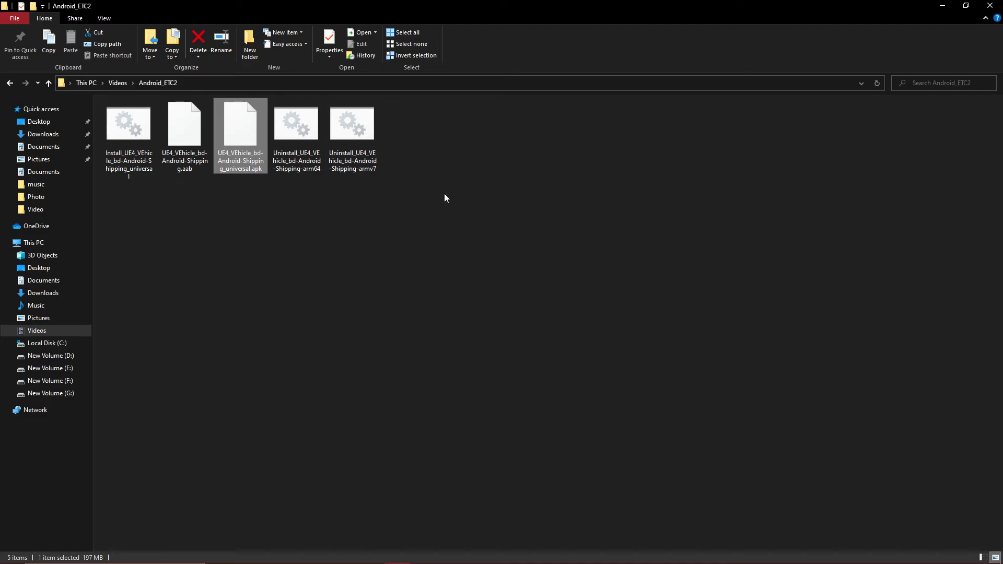
{"action": "mouse_move", "coordinate": [184, 125]}
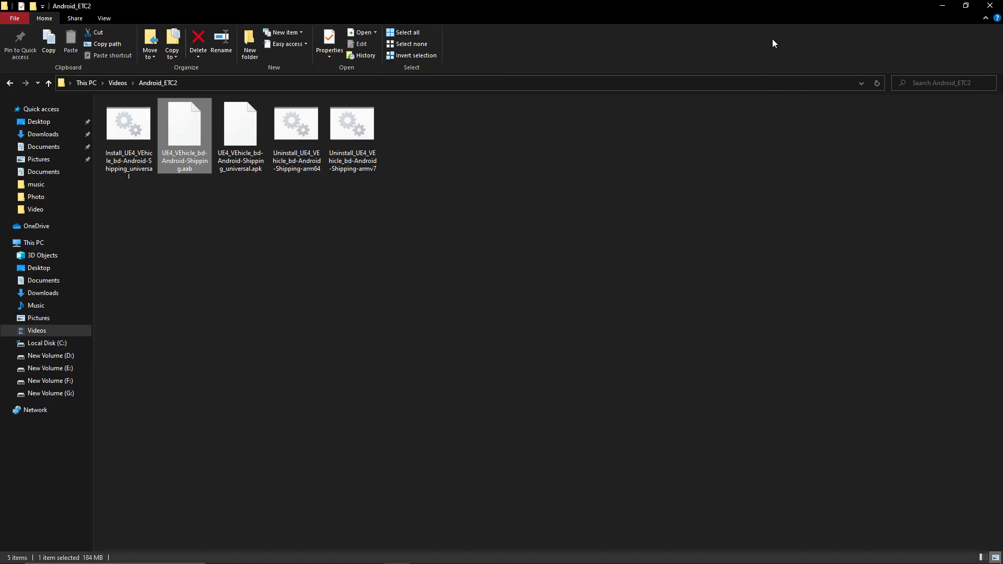
{"action": "mouse_move", "coordinate": [966, 25]}
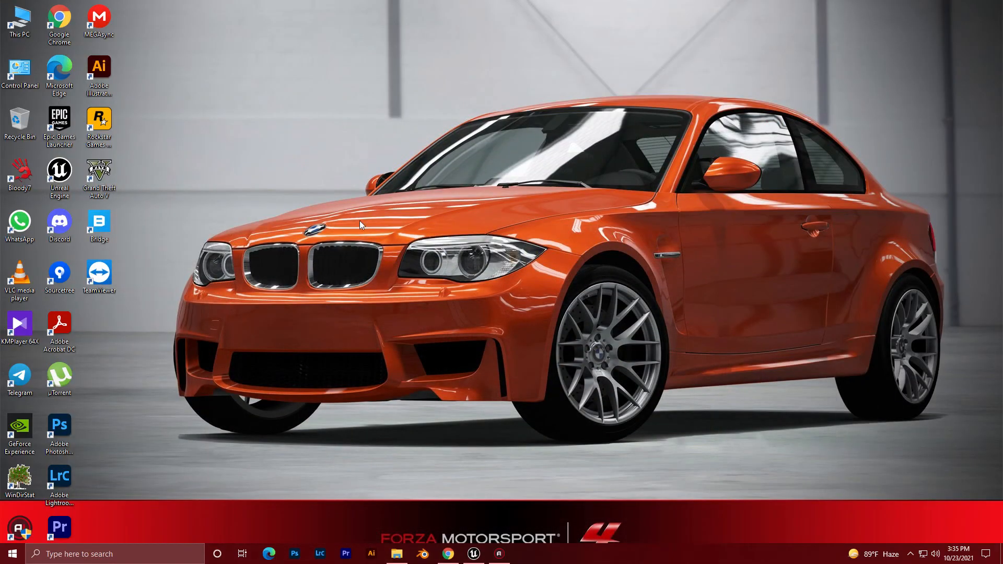
{"action": "mouse_move", "coordinate": [359, 262]}
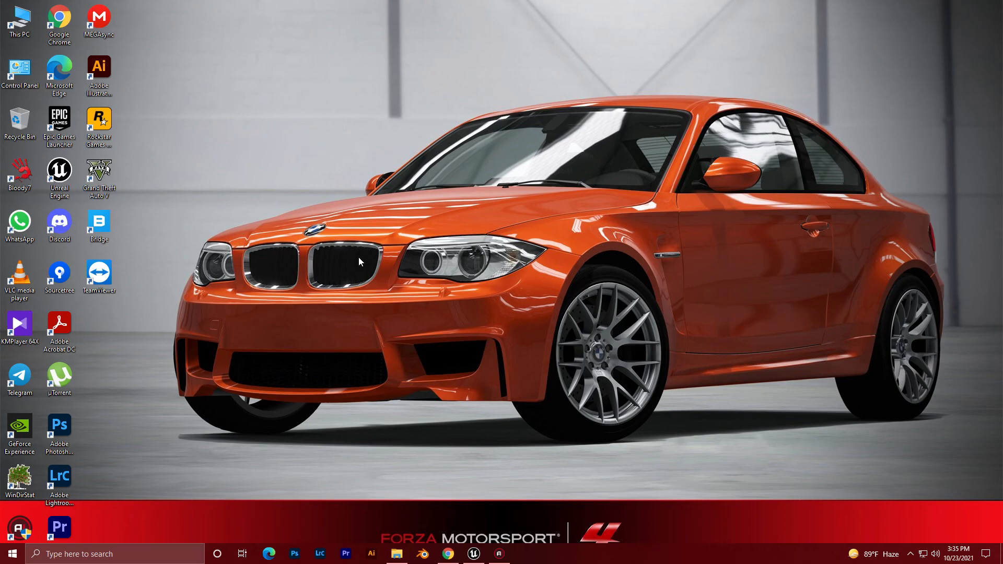
{"action": "mouse_move", "coordinate": [361, 245]}
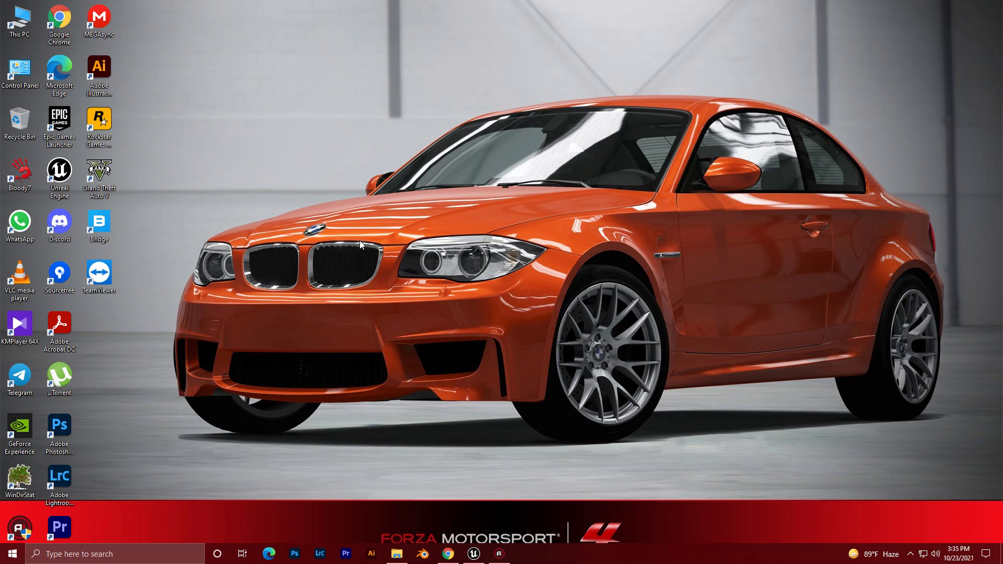
{"action": "mouse_move", "coordinate": [361, 244]}
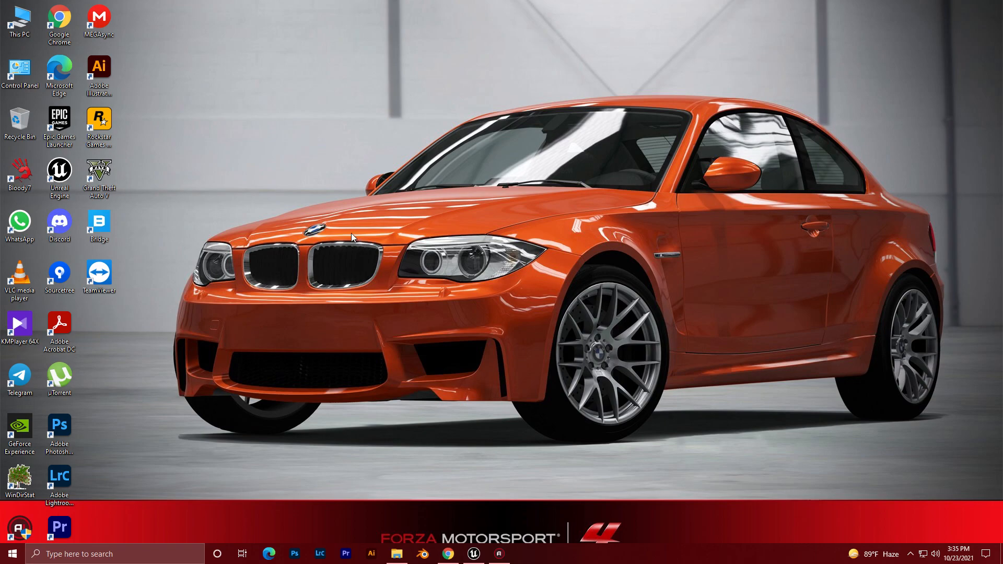